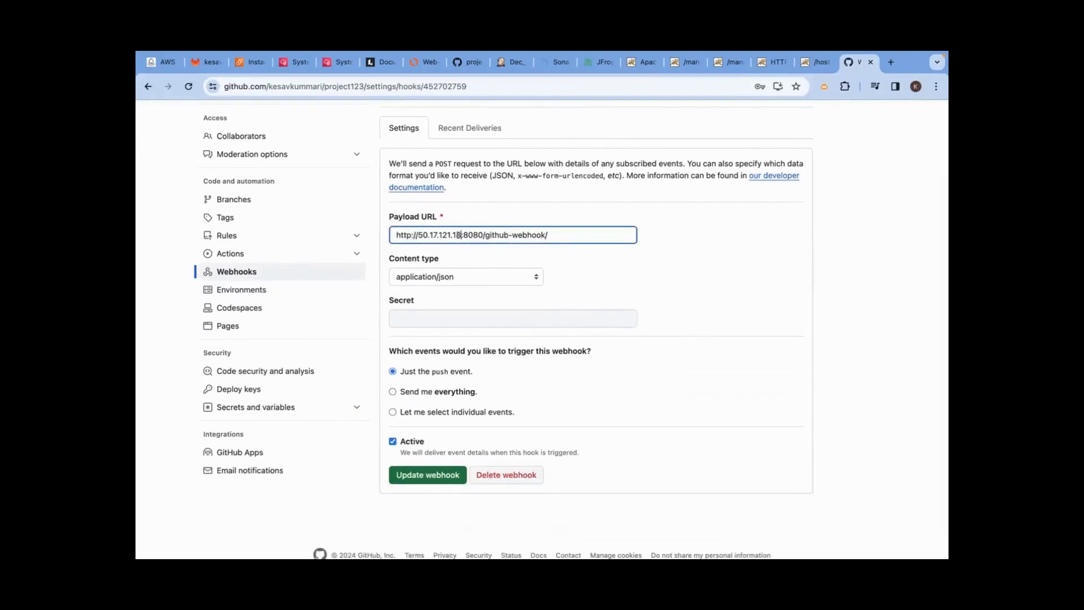
- Review the webhook's payload URL and events, then switch to the Jenkinsfile in github.dev
scroll(down, 3)
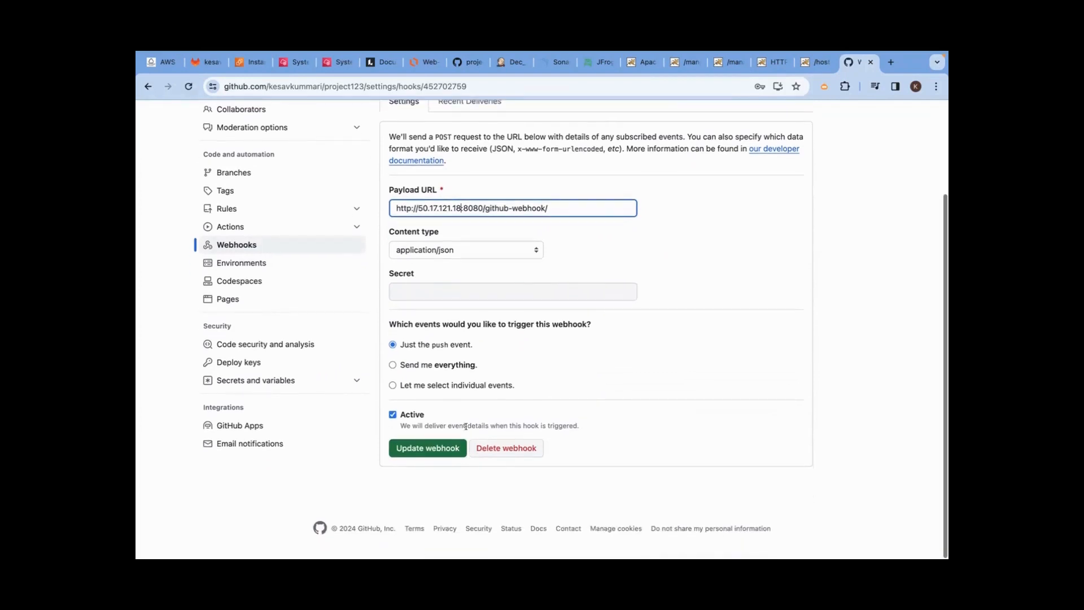
mouse_move(482, 340)
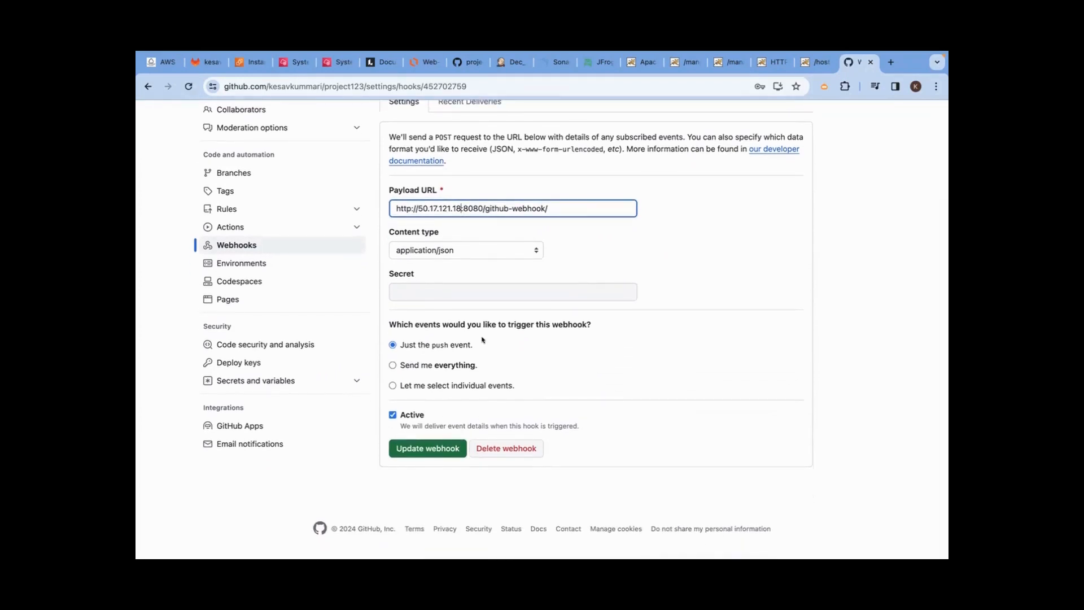
mouse_move(455, 345)
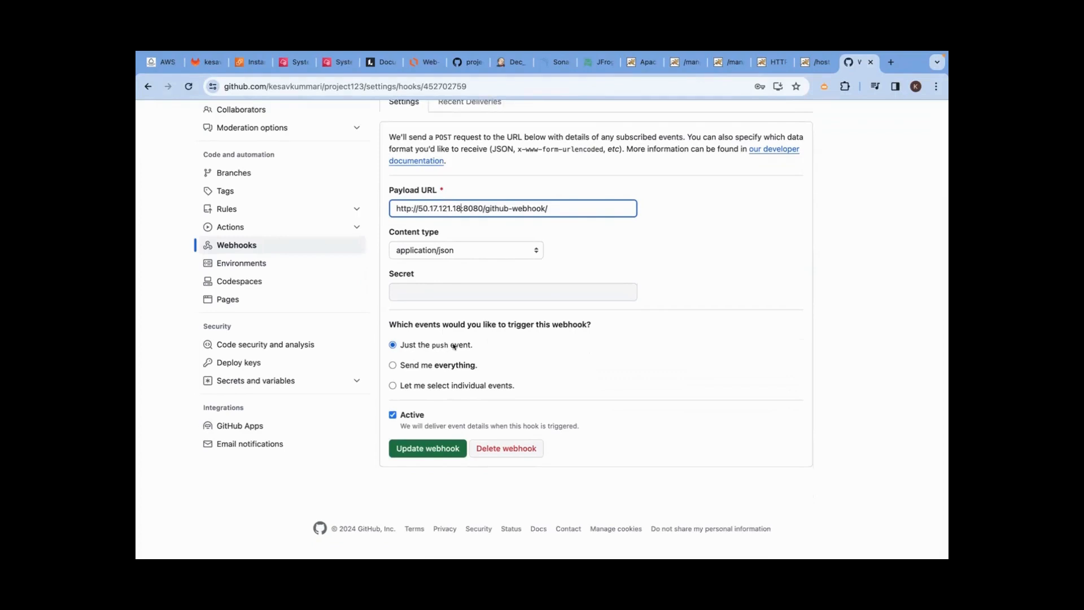
click(466, 62)
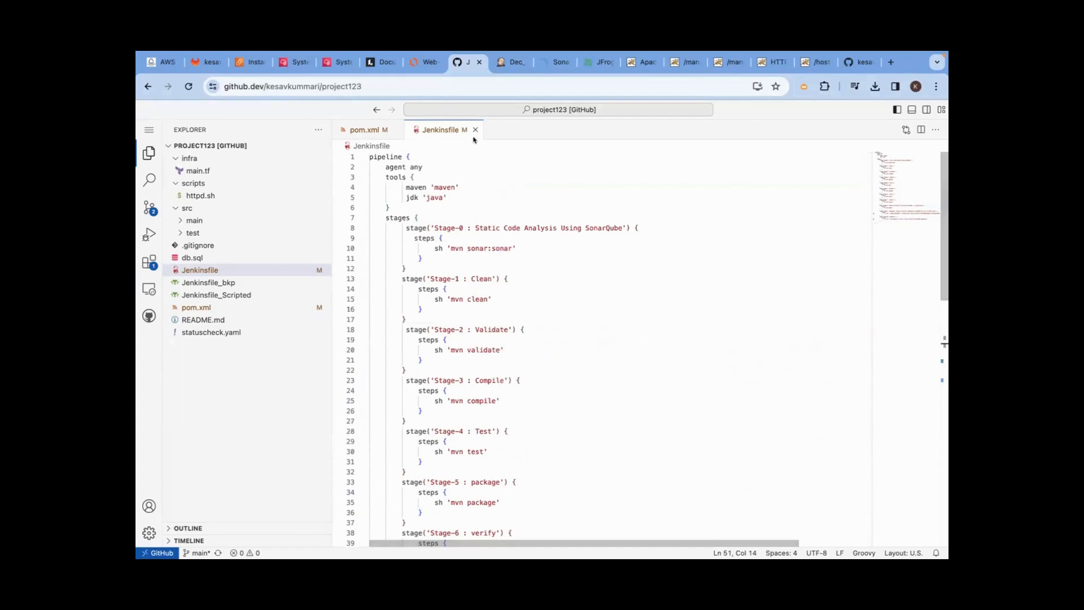
- Close both the Jenkinsfile and pom.xml editors in github.dev
click(367, 130)
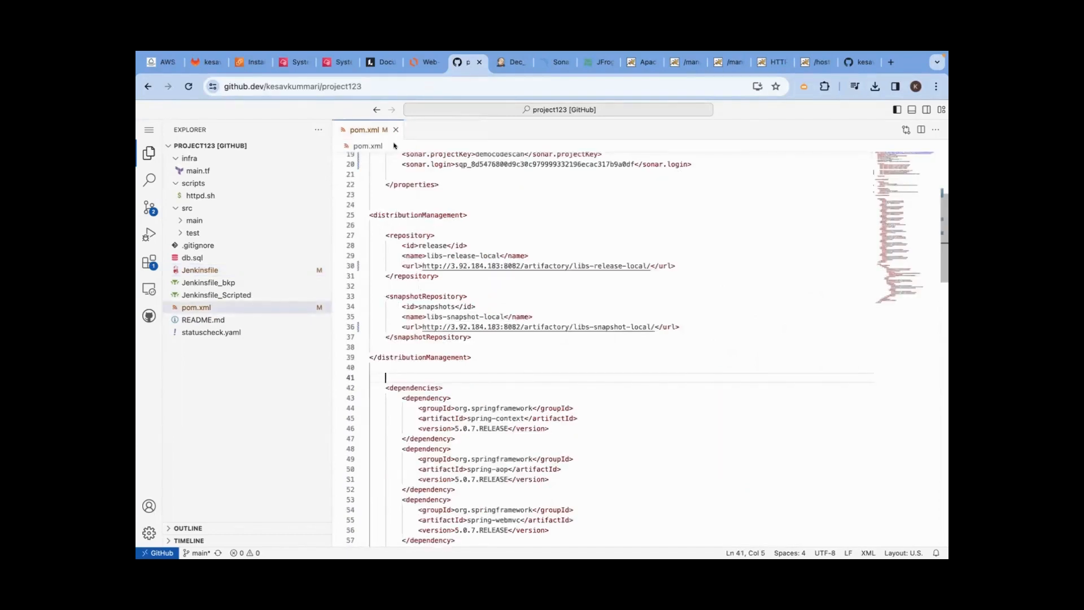
click(396, 129)
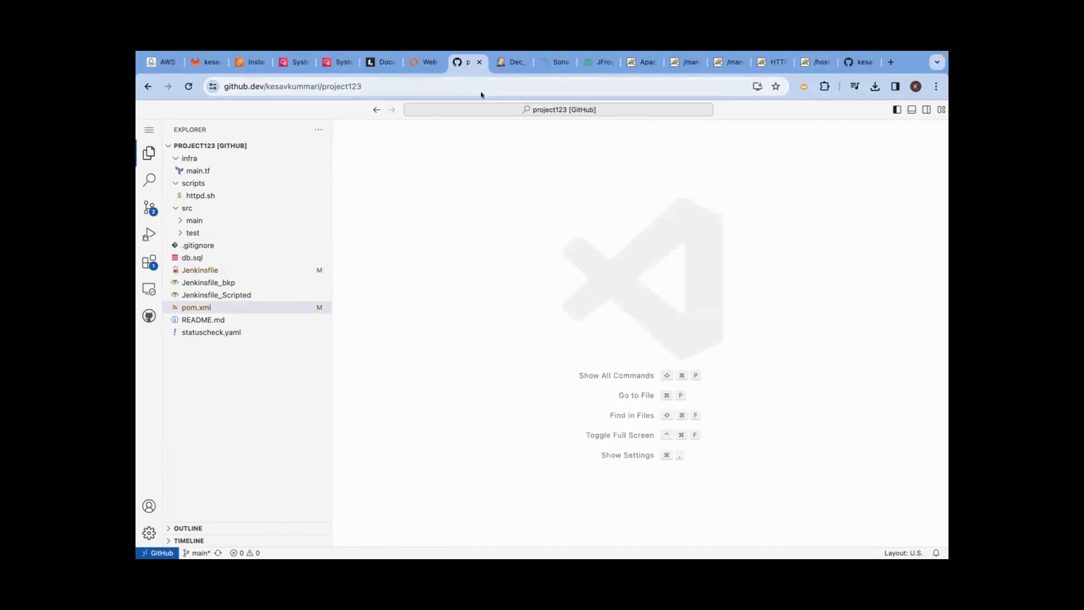
mouse_move(247, 62)
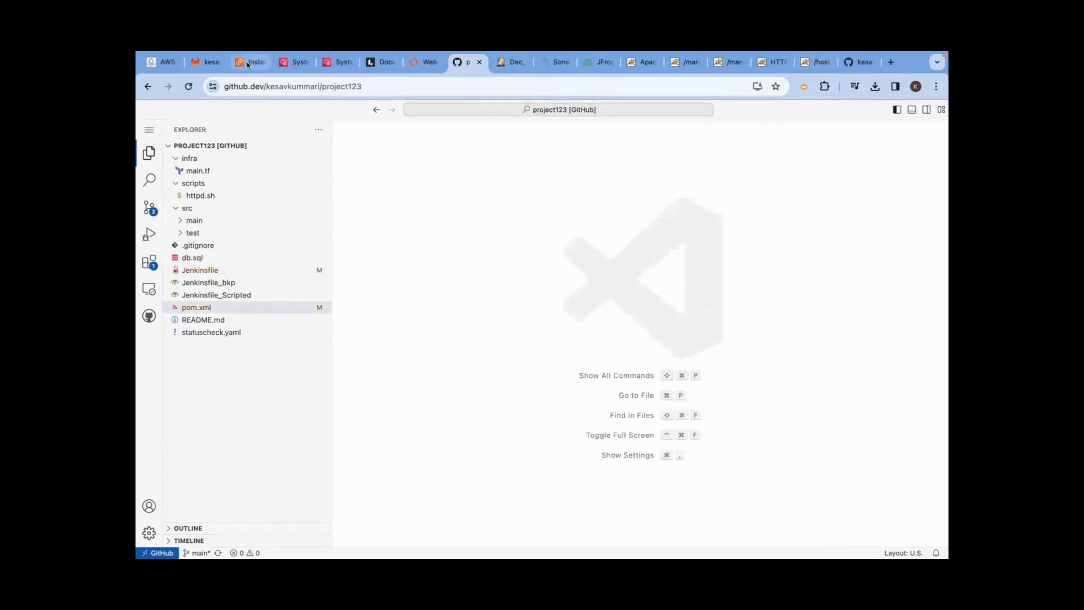
- Copy B10_B11_CI_JENKINS's public IPv4 address 50.17.121.18, then return to project123 on GitHub
click(251, 62)
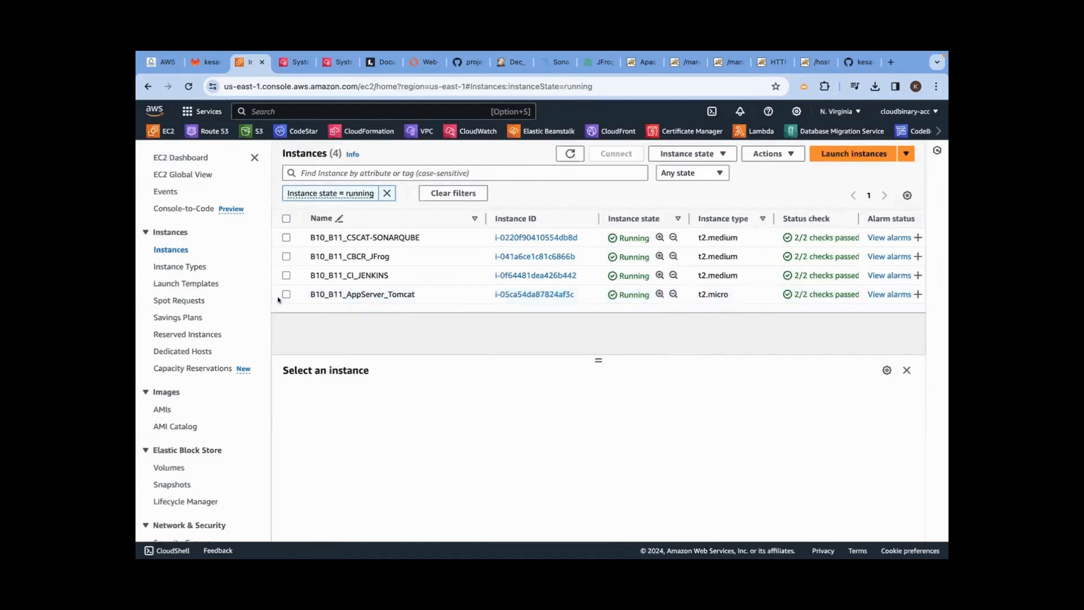
click(286, 275)
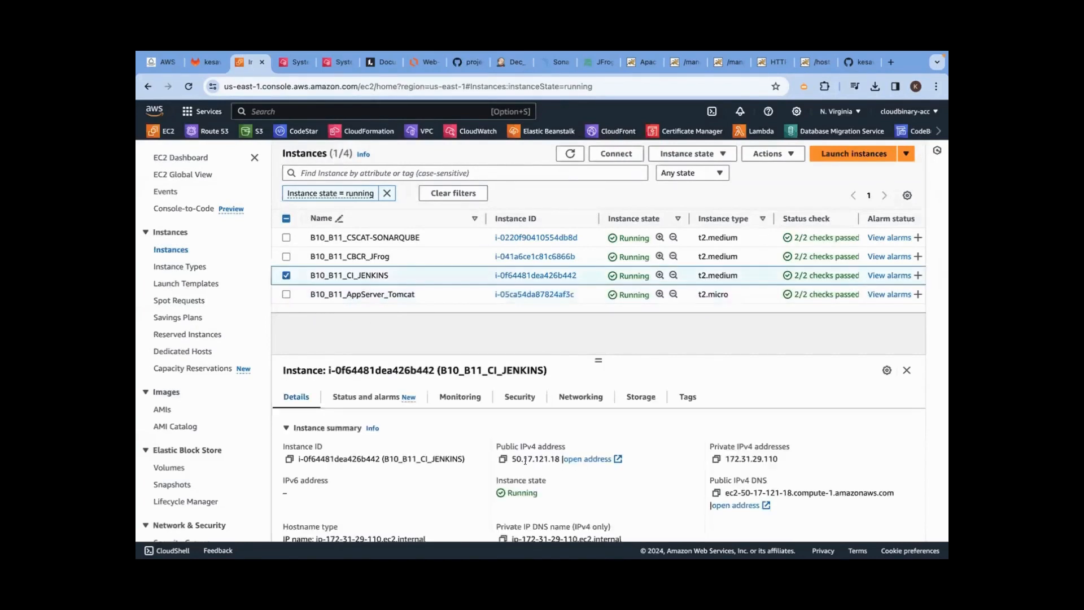
click(502, 459)
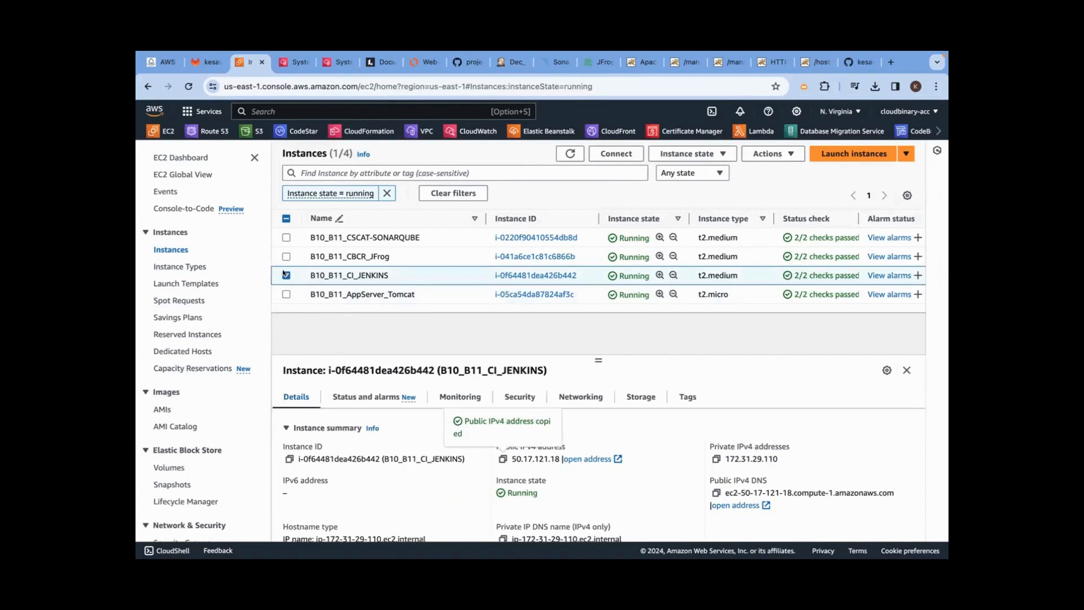
click(858, 62)
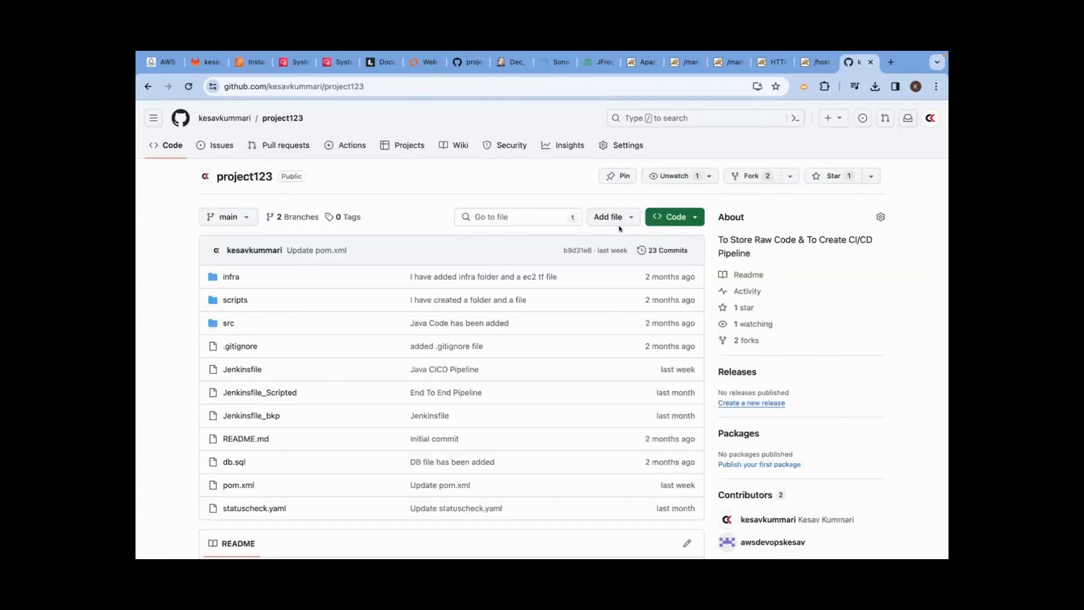
click(628, 146)
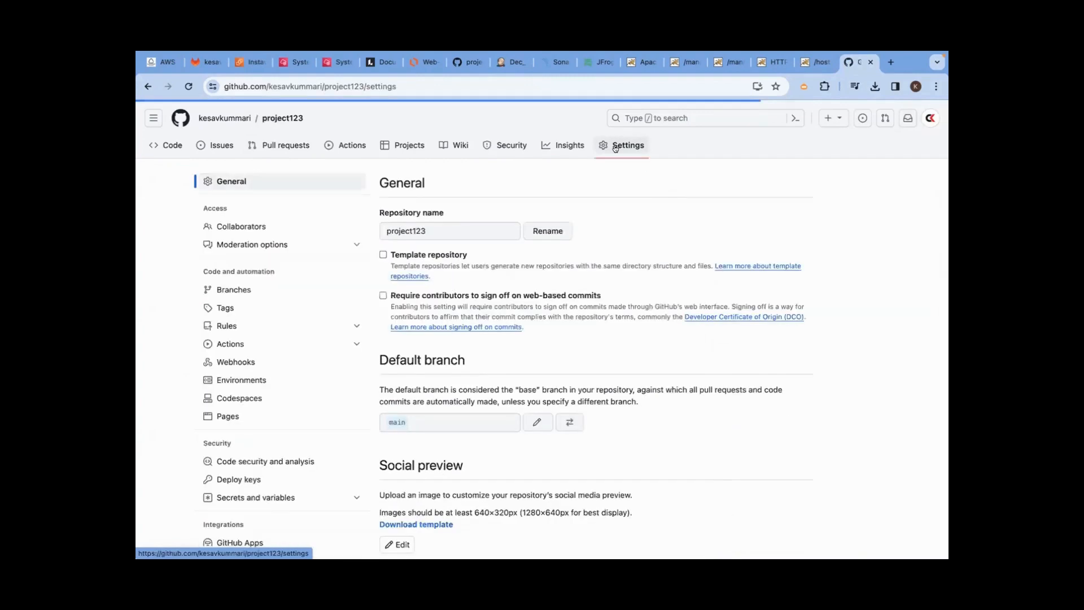
click(236, 362)
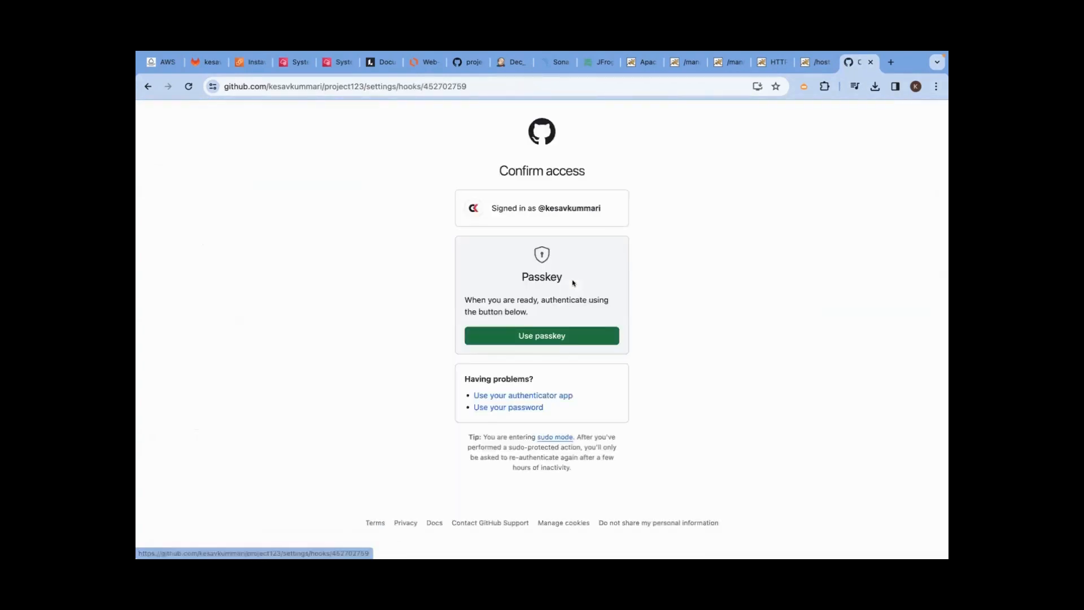
click(523, 396)
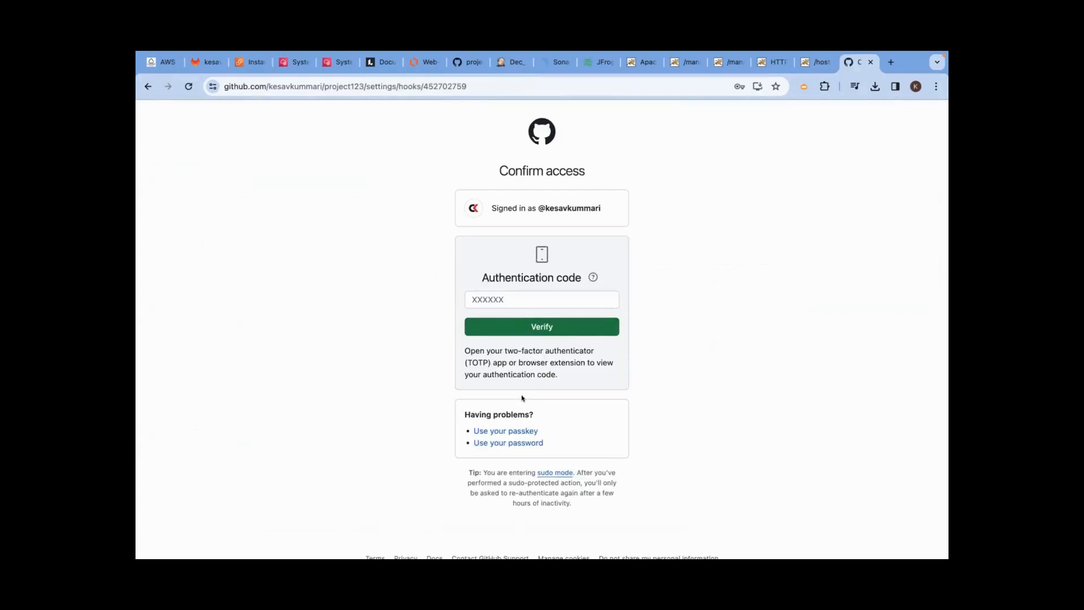
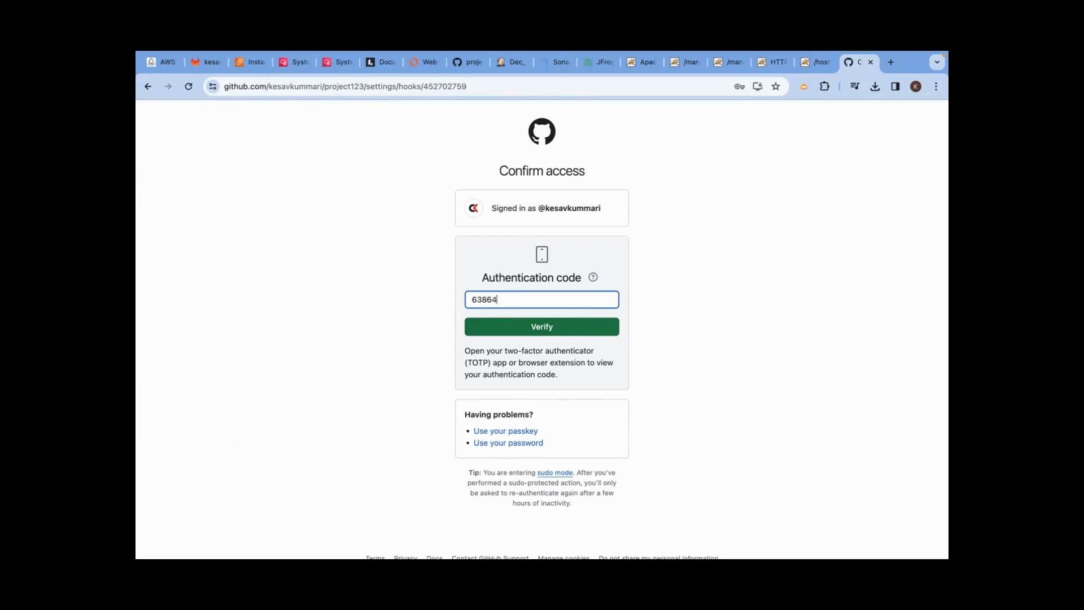
click(542, 326)
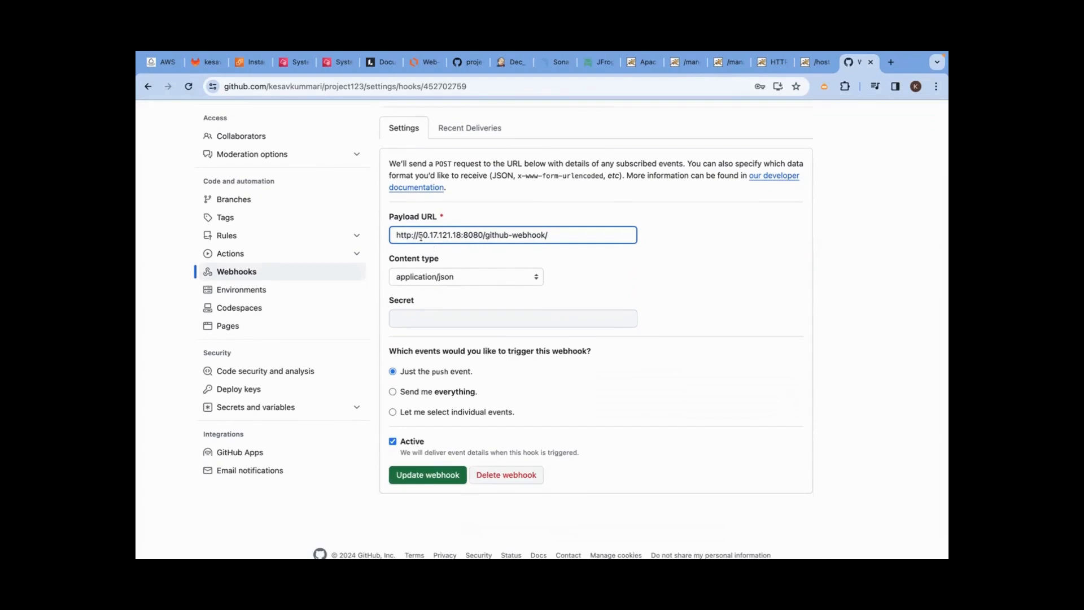
- Save the updated project123 webhook, then switch to Jenkins' Dec_1 configure page
scroll(down, 3)
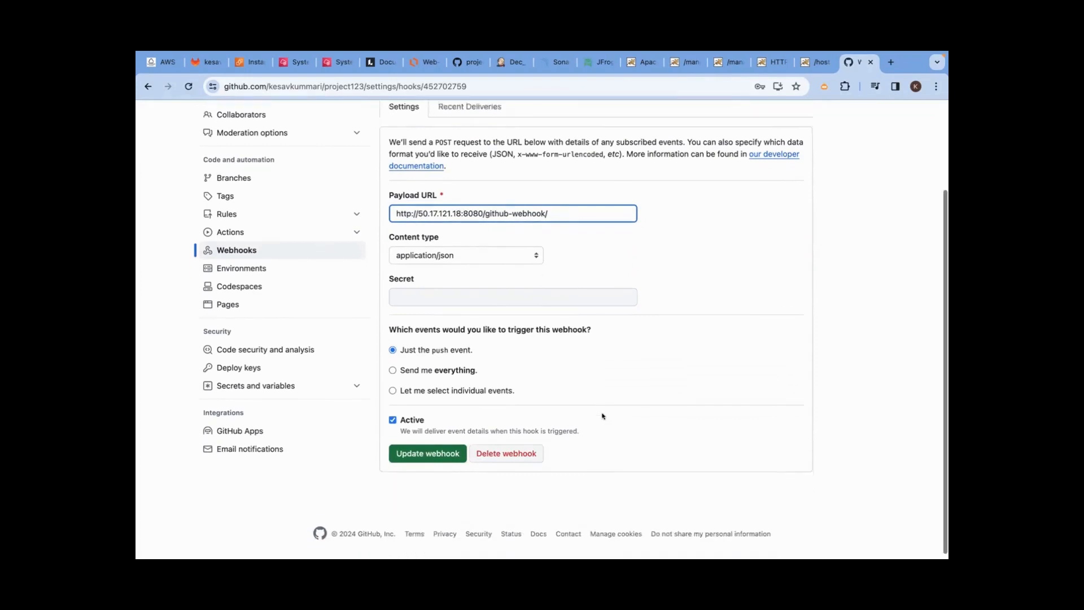
scroll(down, 3)
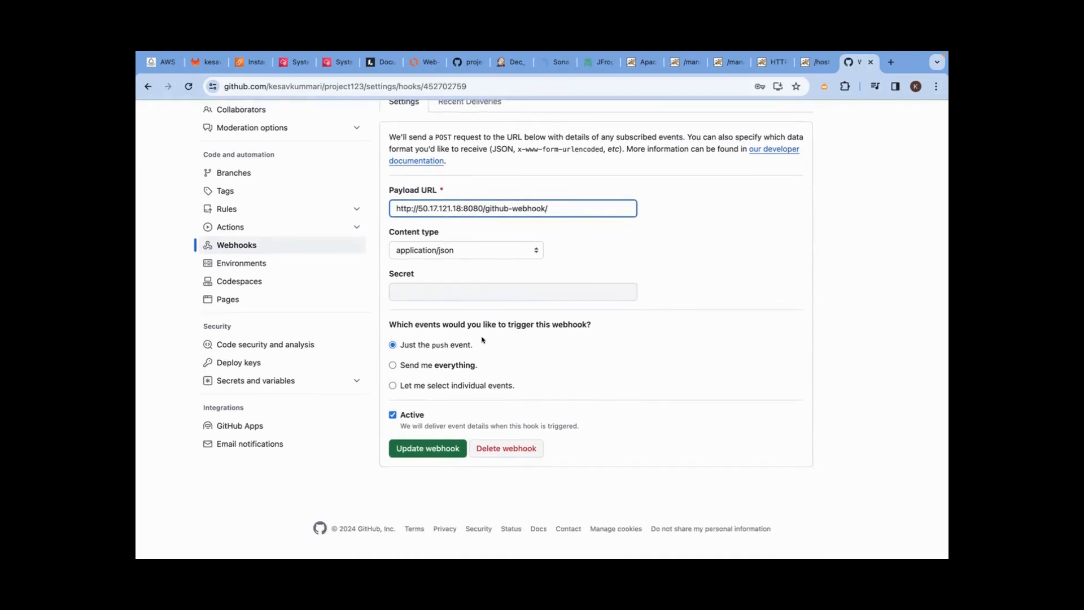
mouse_move(502, 339)
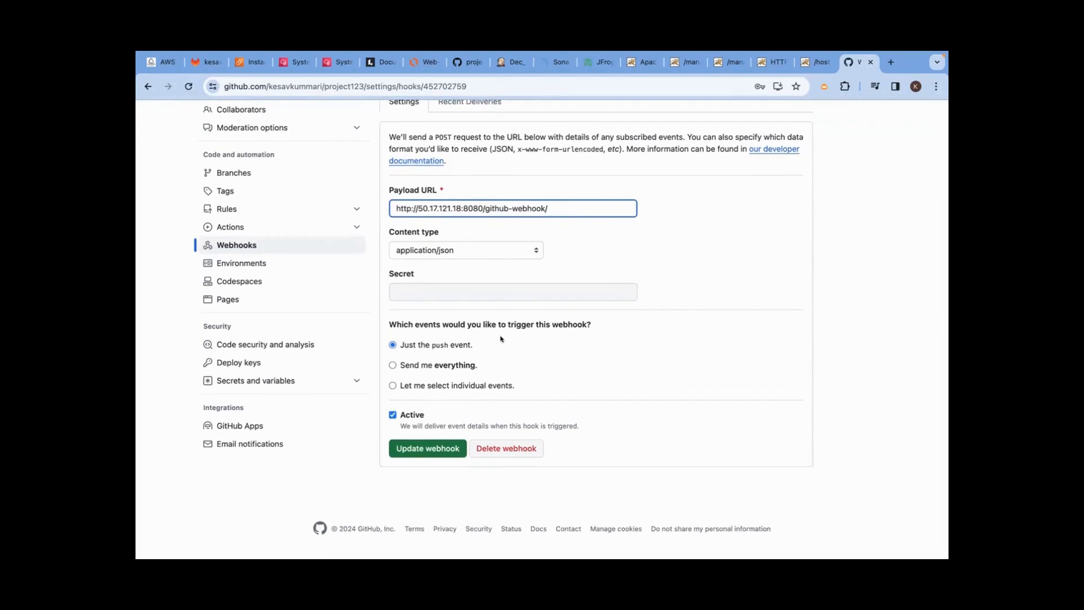
mouse_move(453, 348)
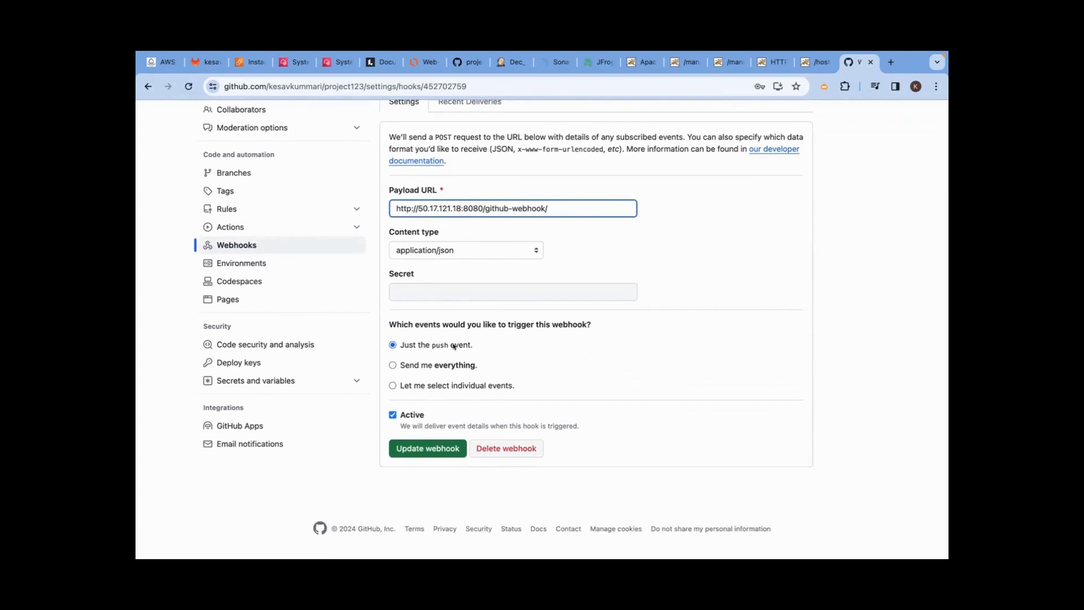
click(427, 448)
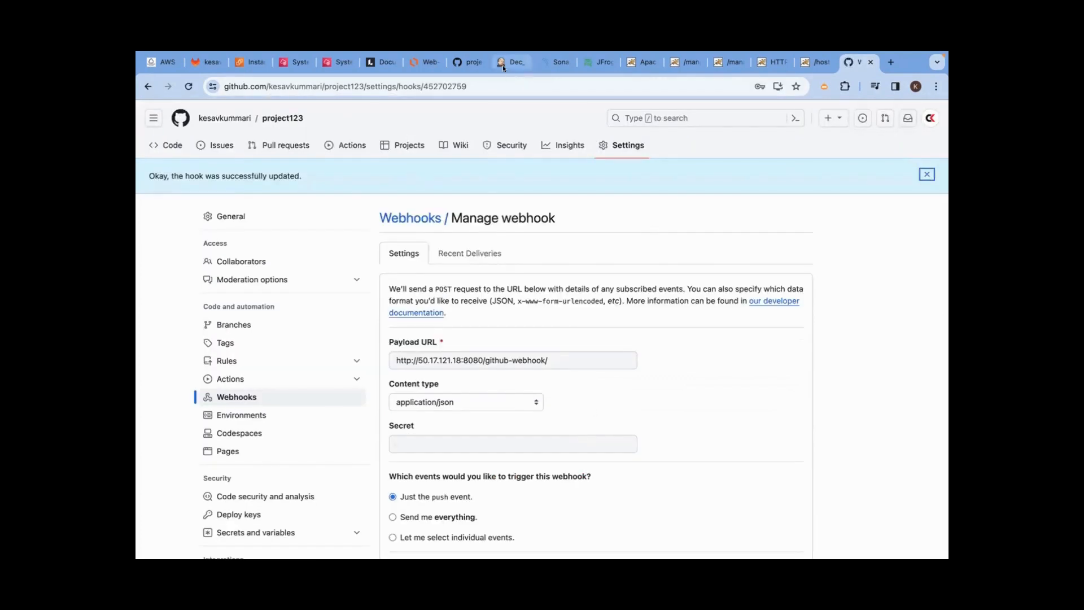
click(511, 62)
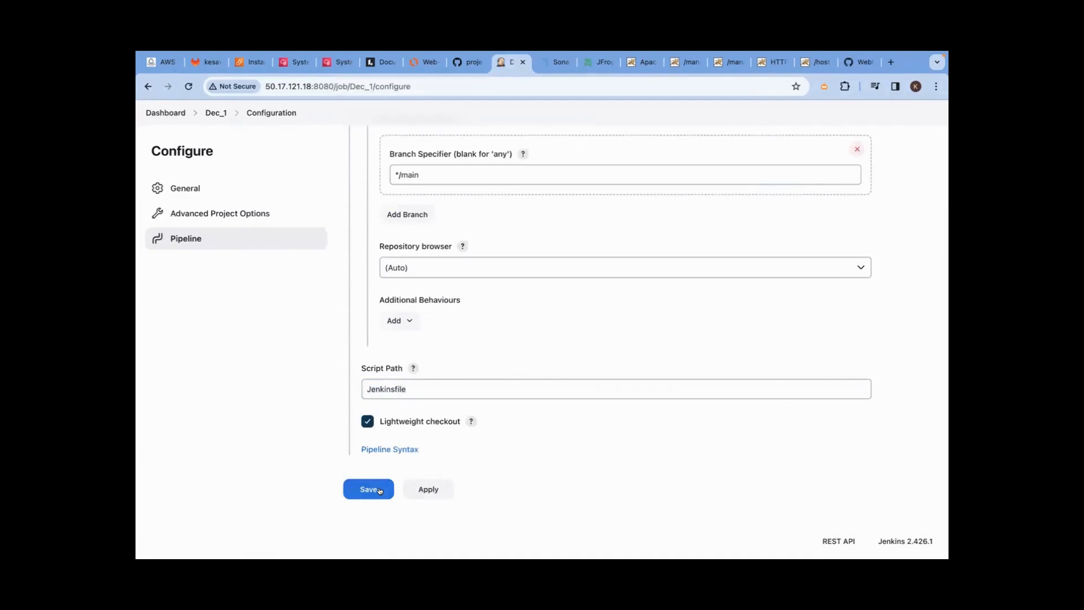
- Save the Dec_1 configuration, review build #6 stages, and reopen project123 in github.dev
click(368, 489)
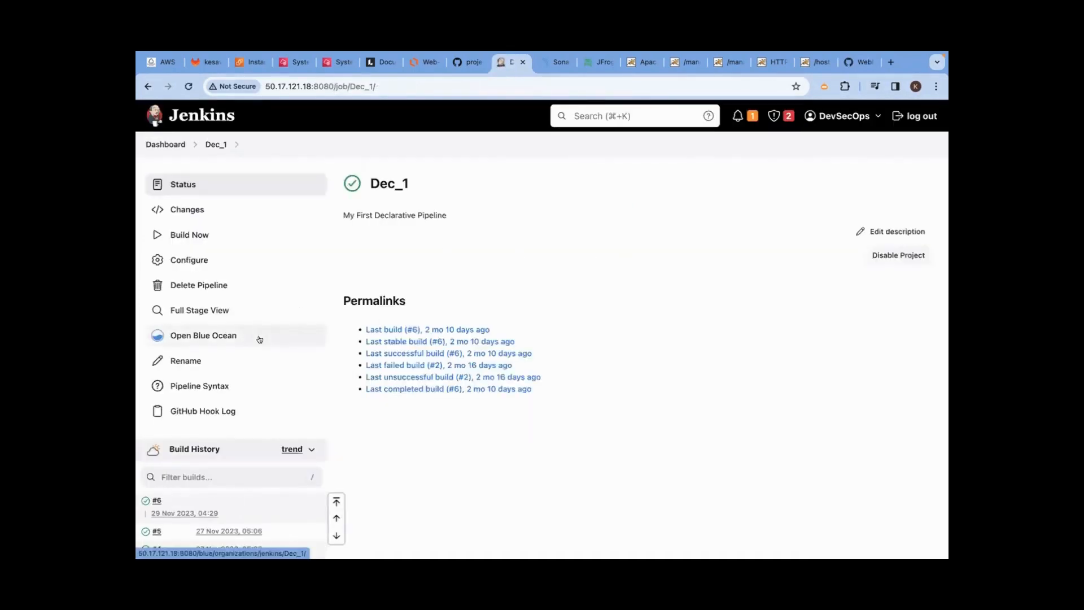
scroll(down, 3)
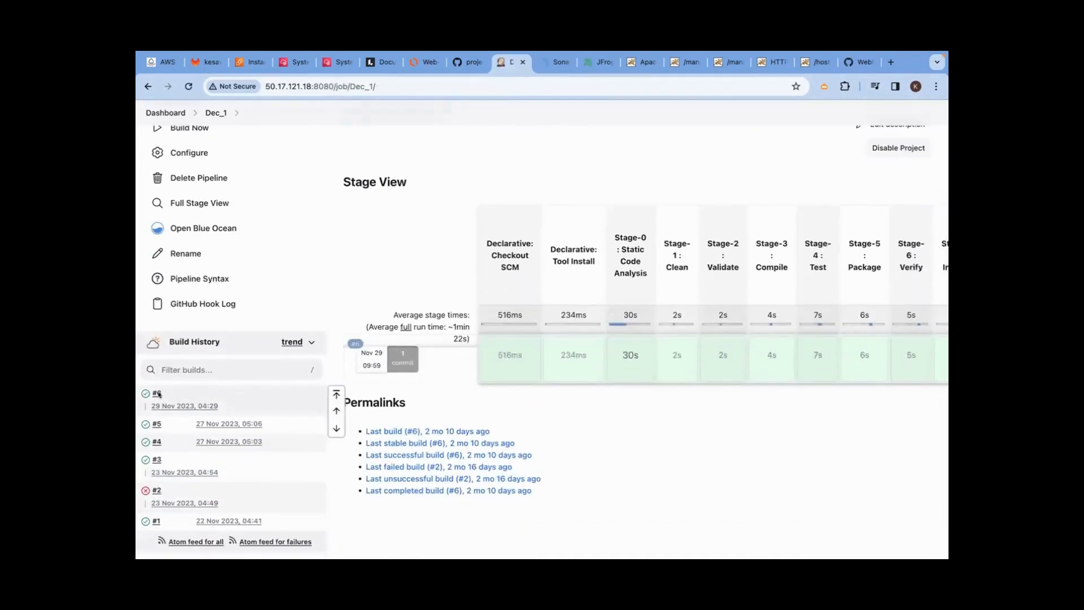
mouse_move(157, 393)
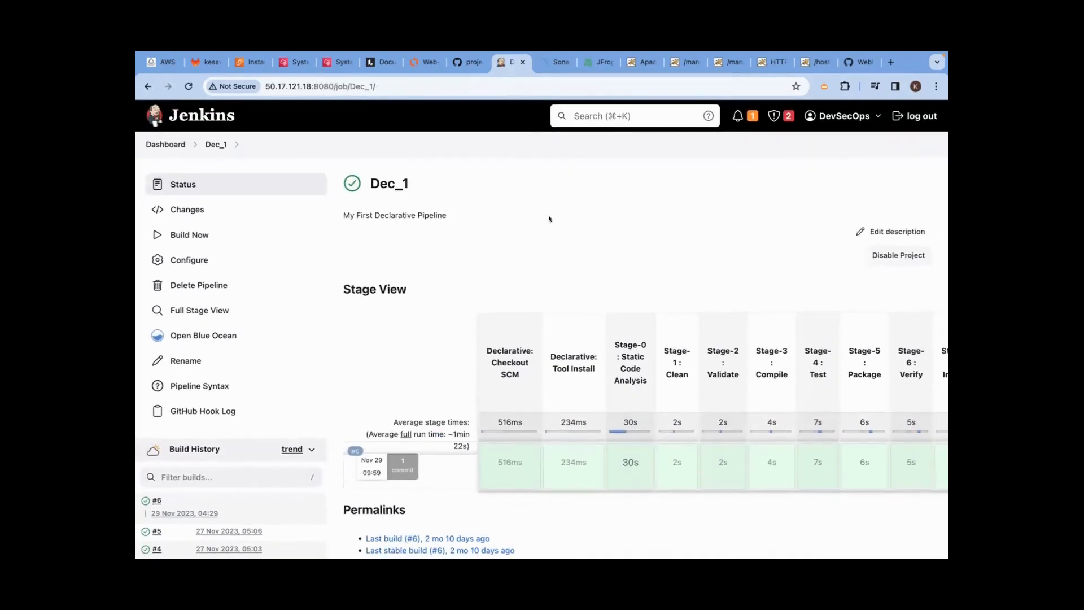
mouse_move(598, 190)
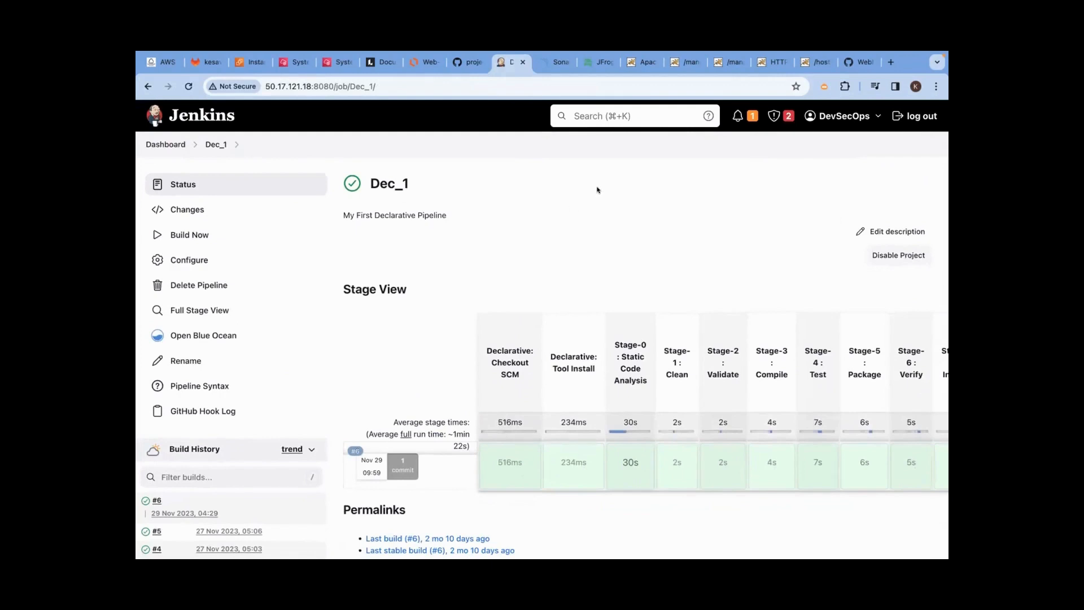
mouse_move(471, 96)
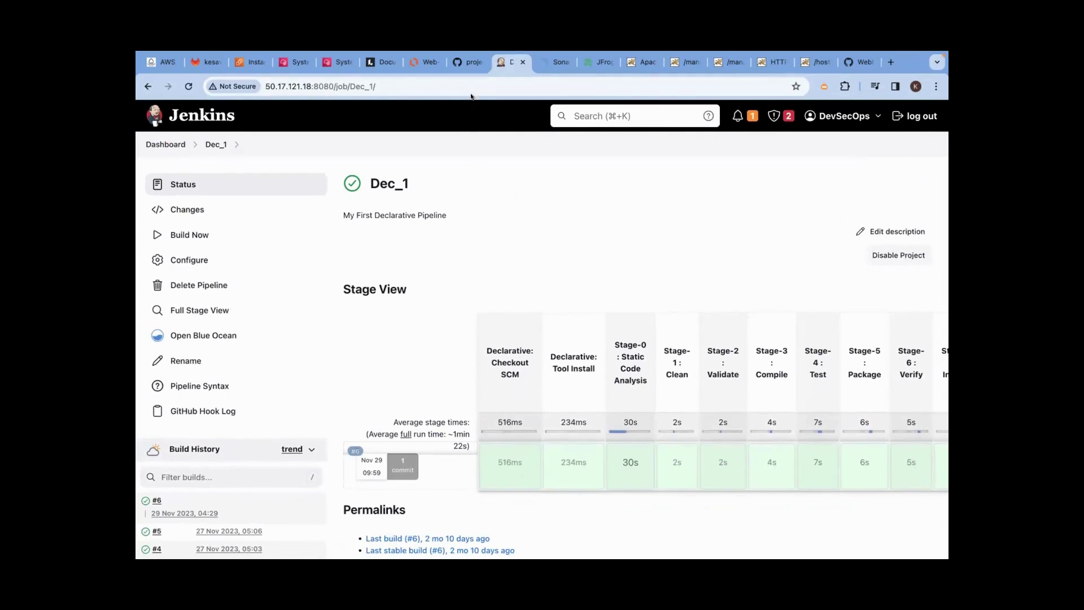
click(468, 62)
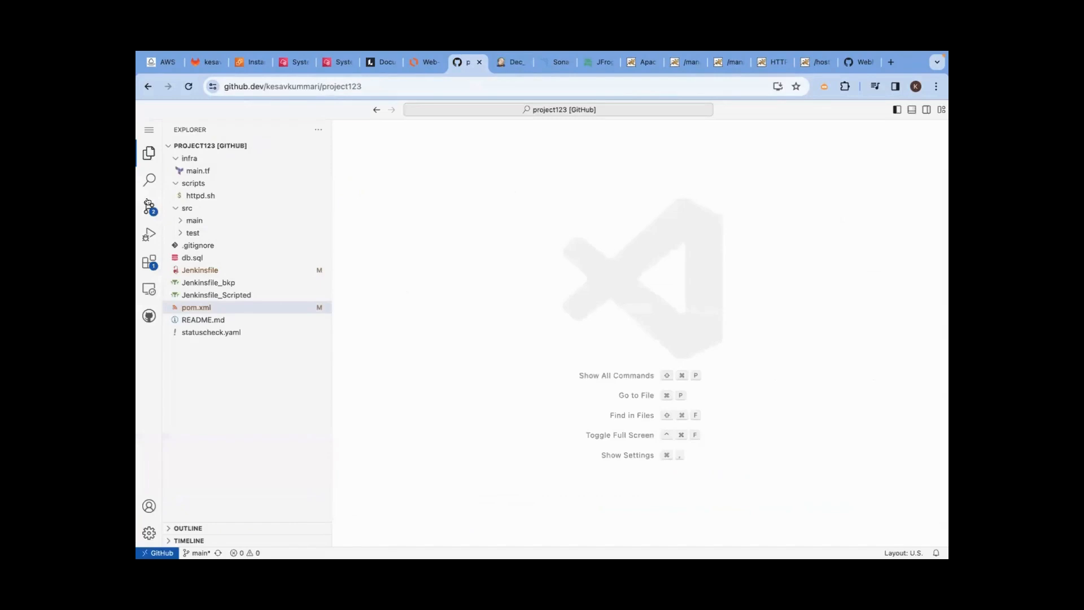
- Commit and push Jenkinsfile and pom.xml as 'CodeCommit To CodeDeploy Automation'
click(148, 207)
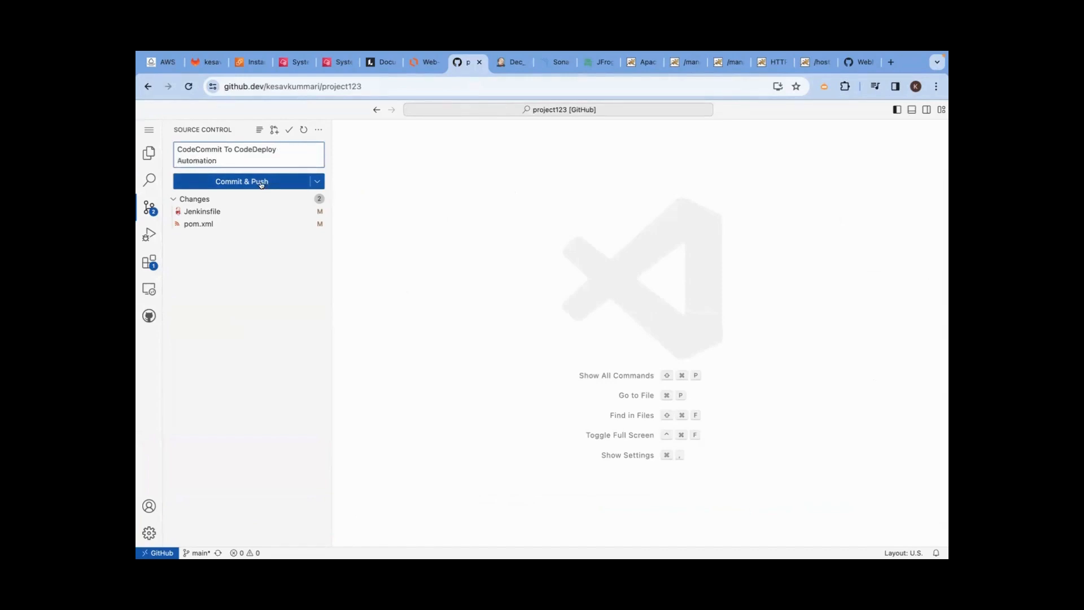
mouse_move(260, 183)
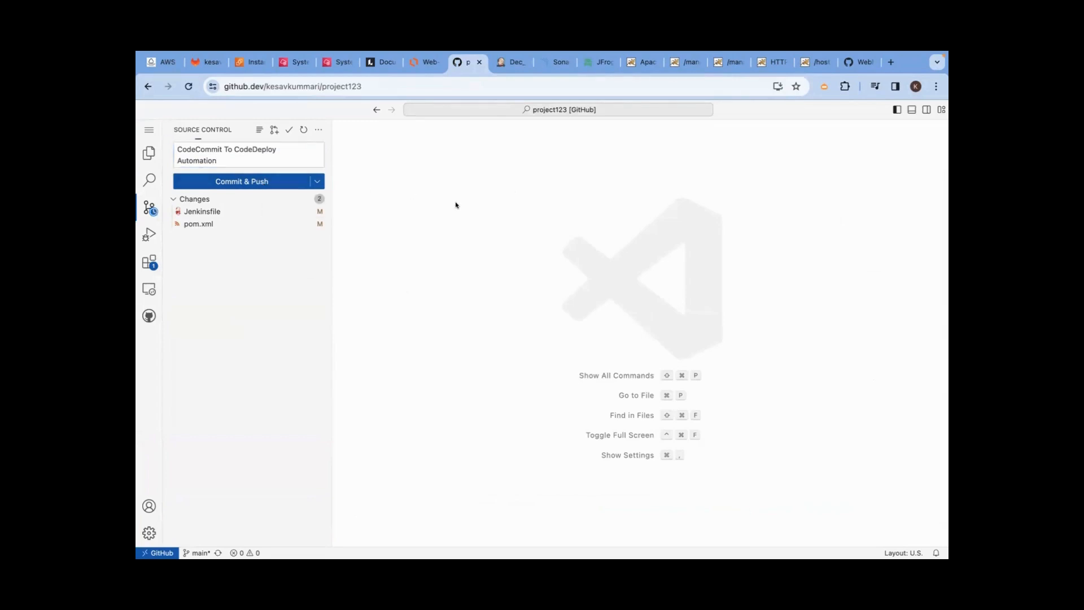
click(241, 182)
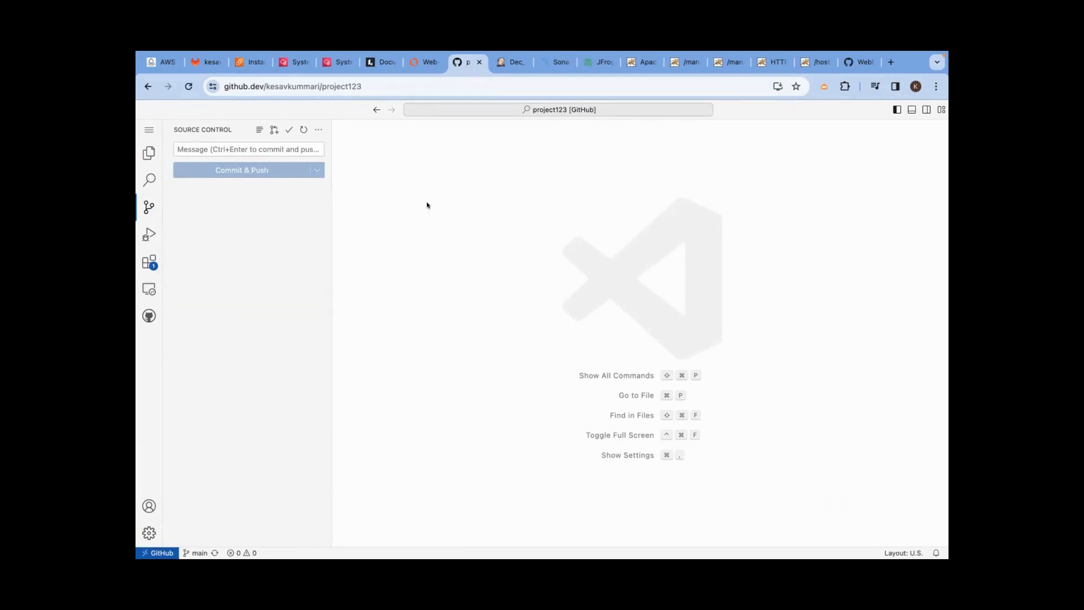
click(149, 152)
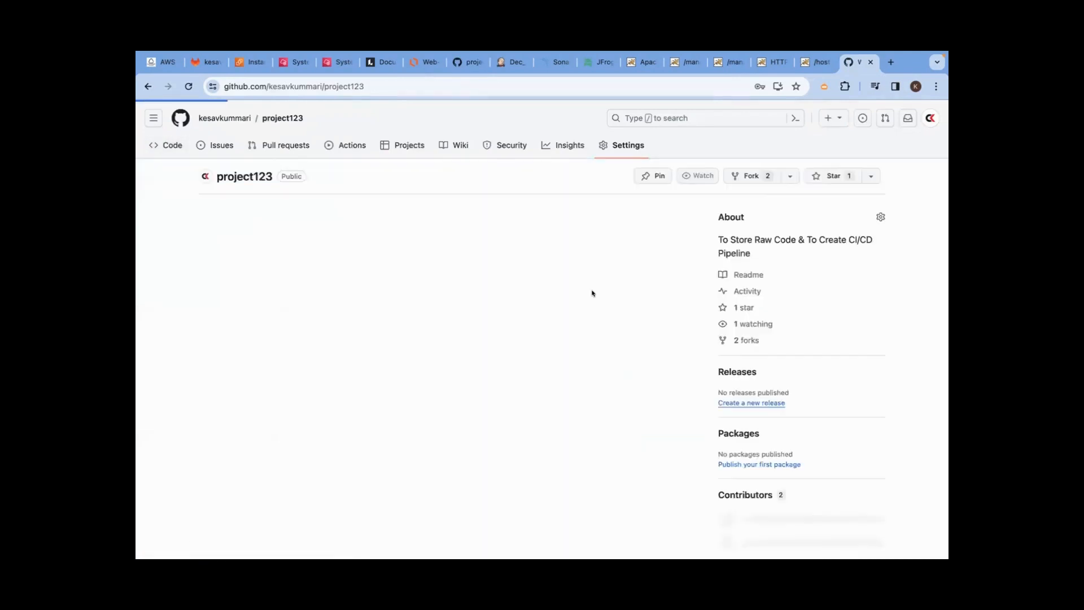
- Refresh project123 to confirm the 'CodeCommit To CodeDeploy Automation' commit, then go to Jenkins Dec_1
click(170, 146)
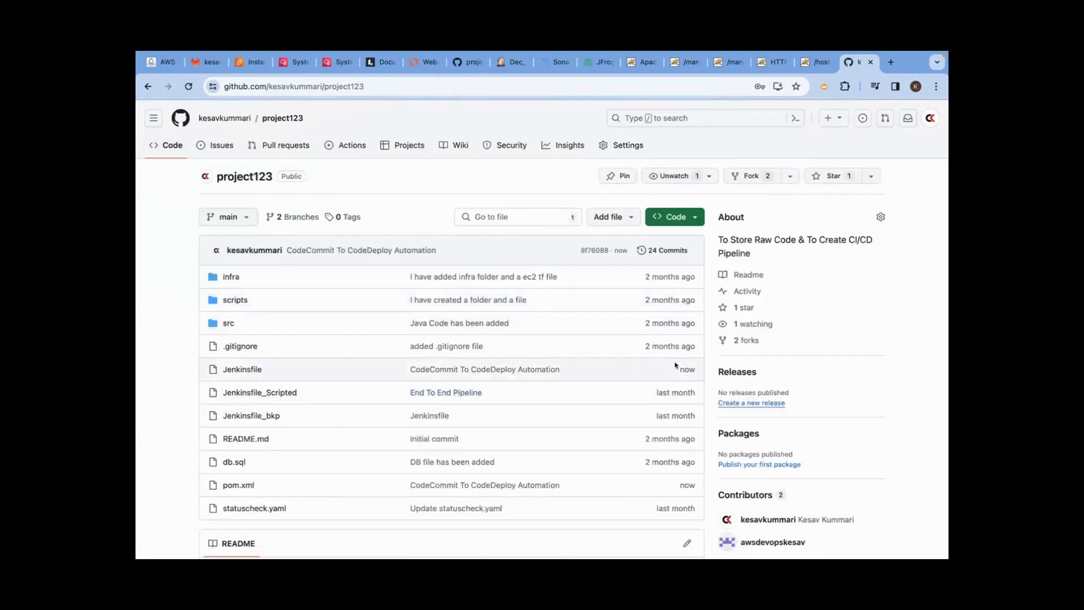
mouse_move(691, 490)
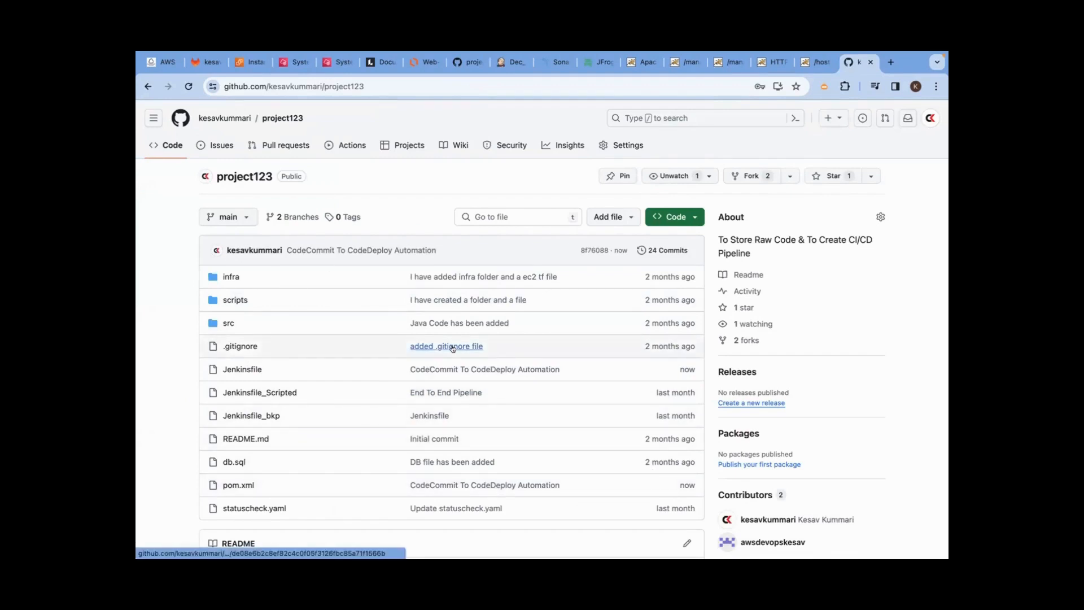
mouse_move(453, 348)
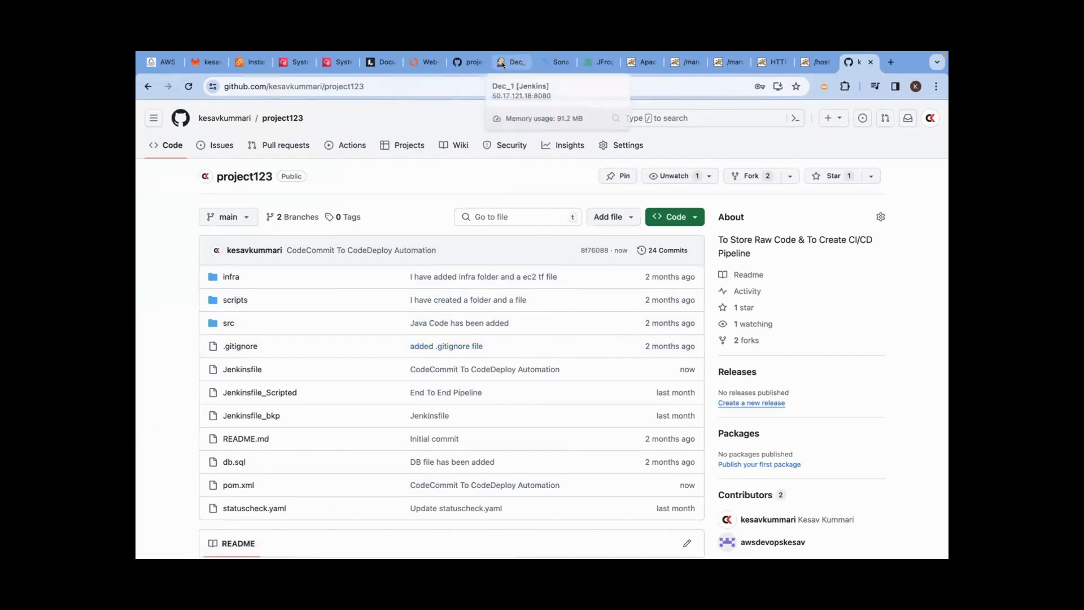
click(511, 62)
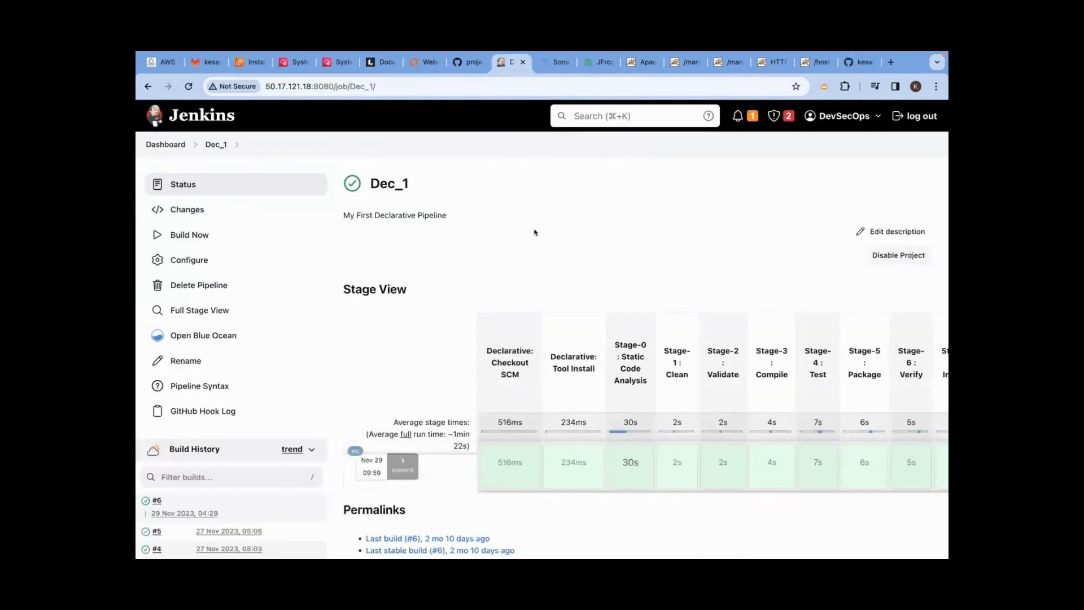
mouse_move(523, 219)
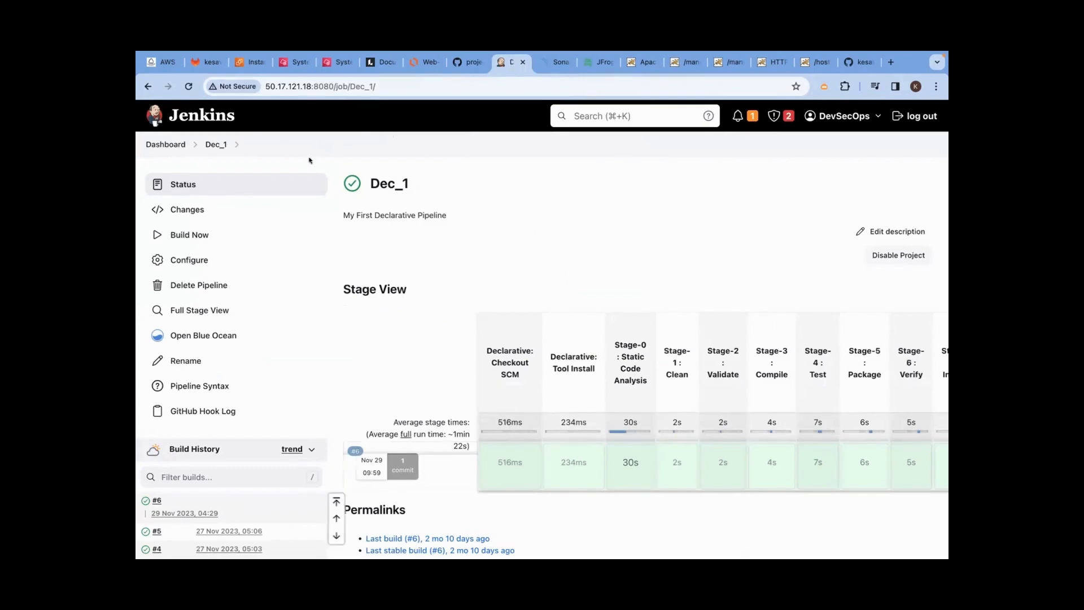
mouse_move(517, 231)
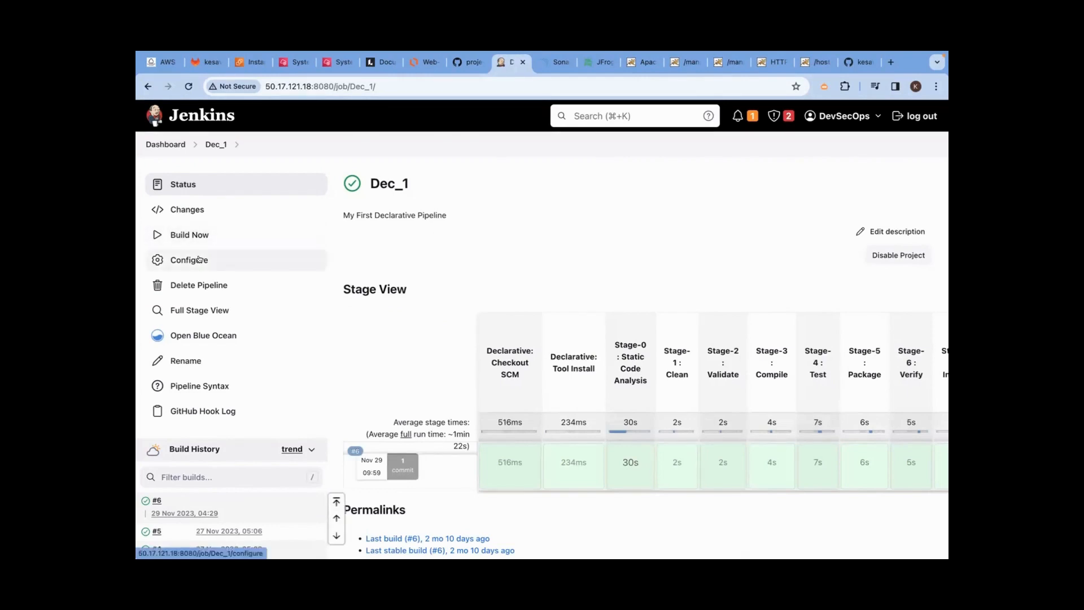
- Resave Dec_1's configuration with GitHub hook trigger checked and Jenkinsfile script path from main
click(189, 260)
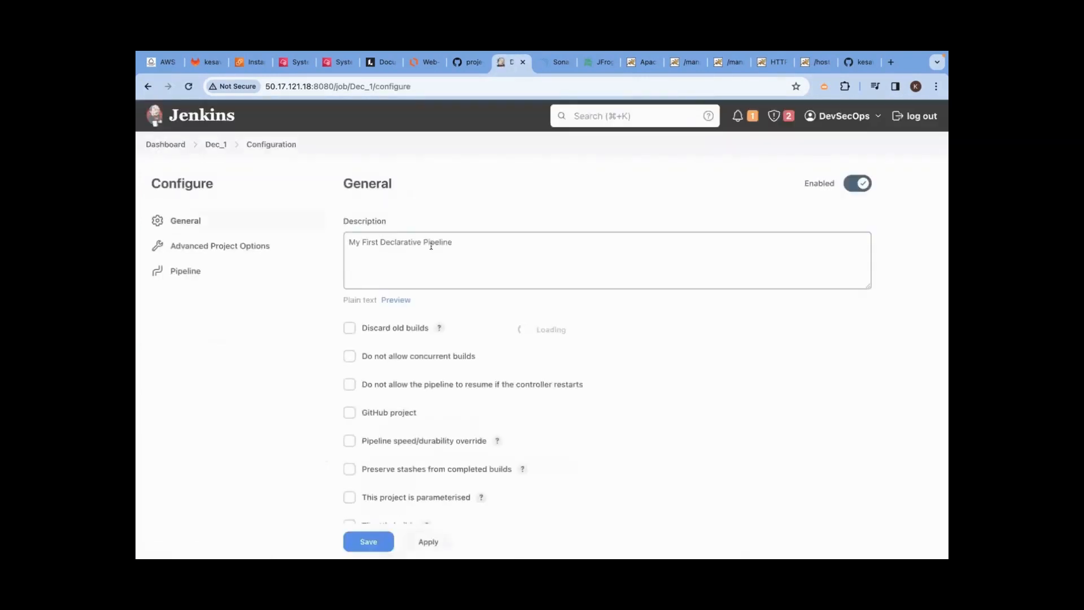
scroll(down, 3)
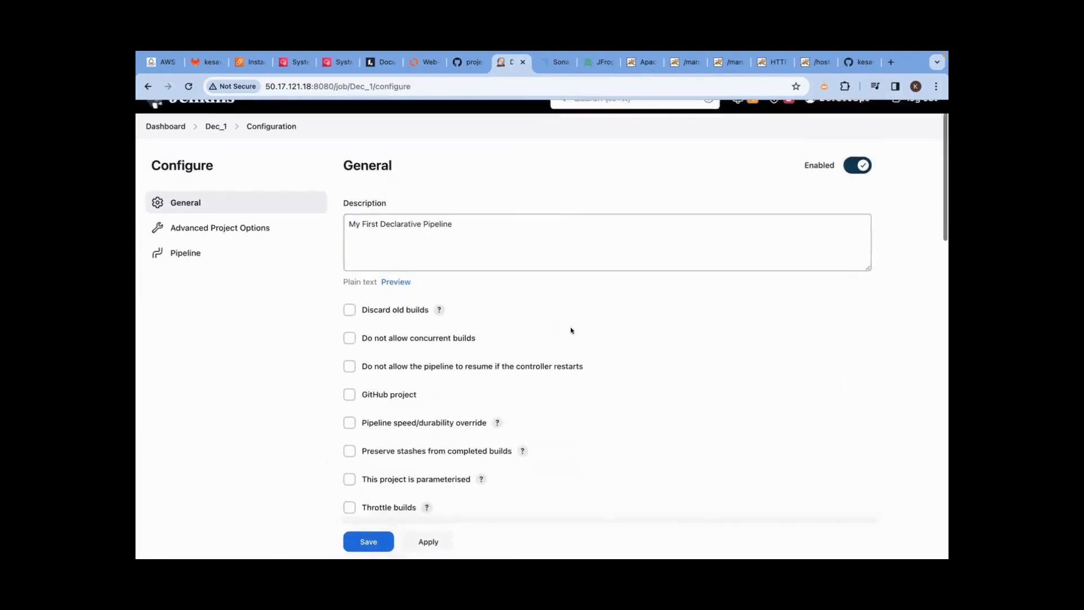
scroll(down, 3)
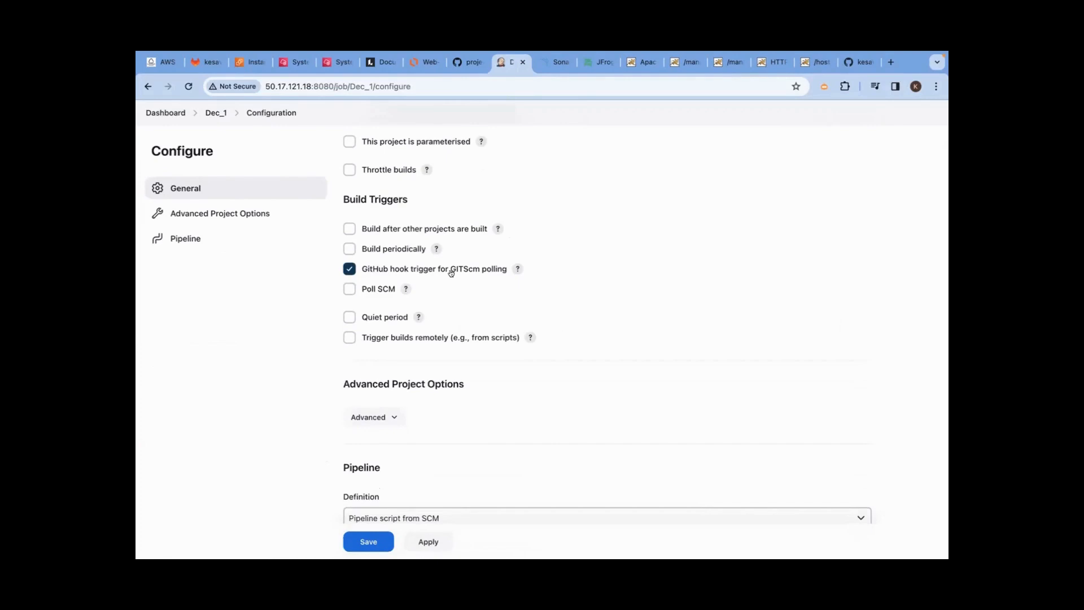
scroll(down, 3)
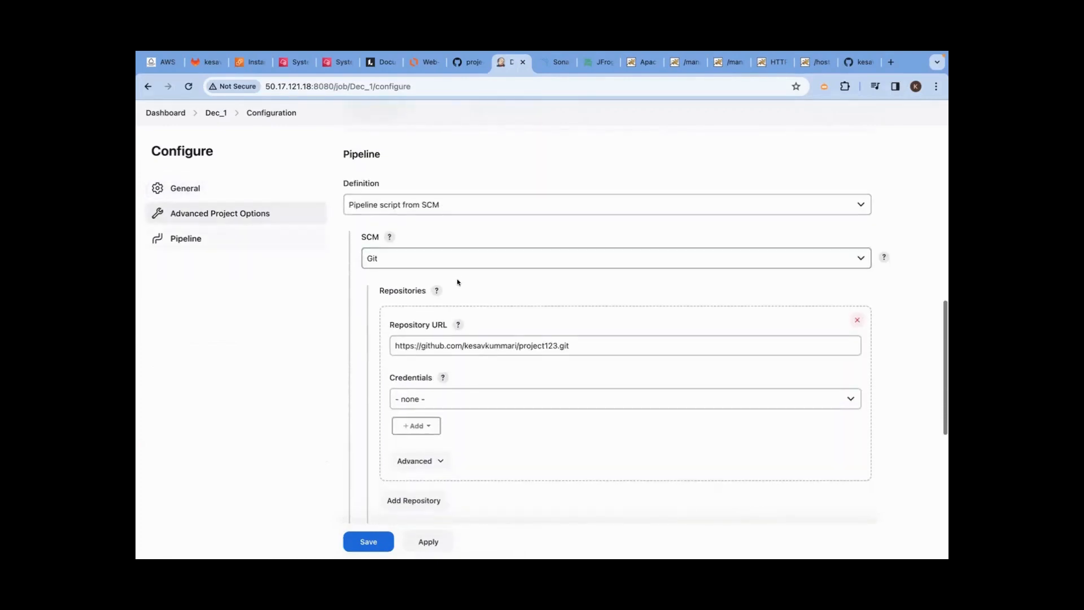
scroll(down, 3)
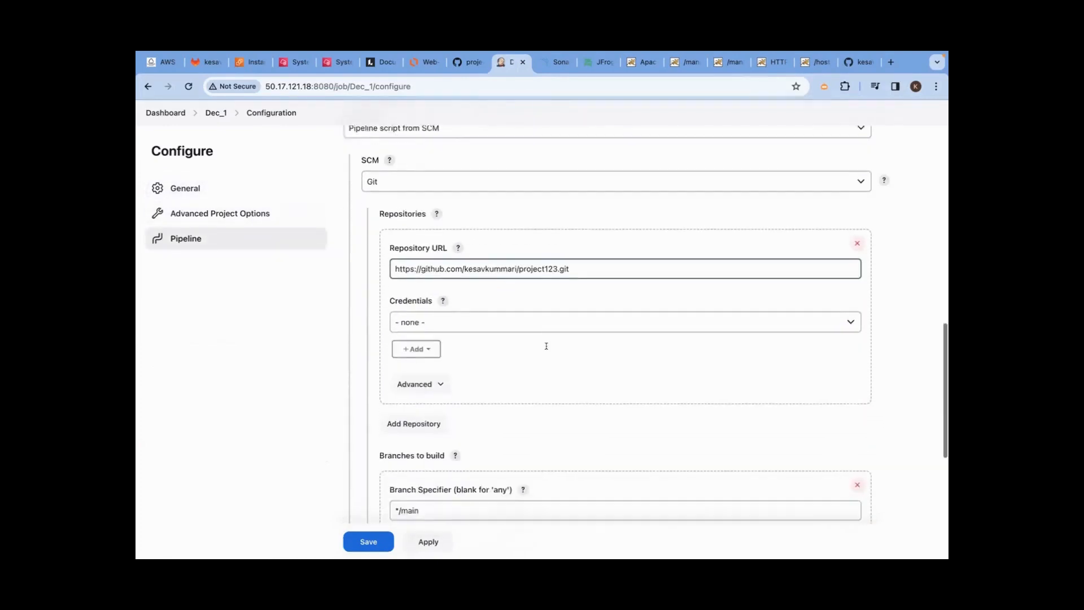
scroll(down, 3)
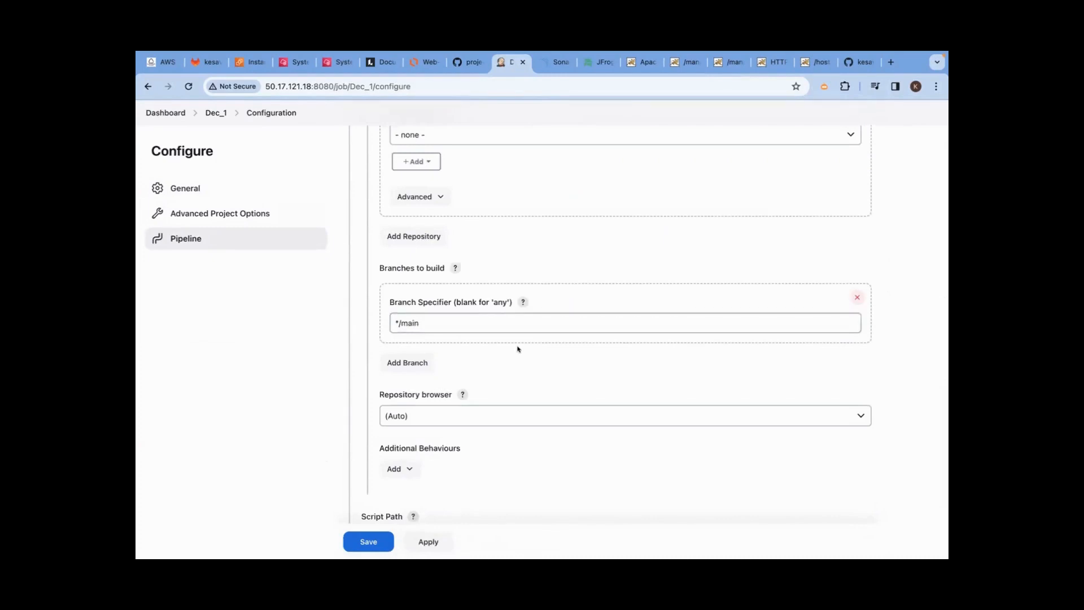
scroll(down, 3)
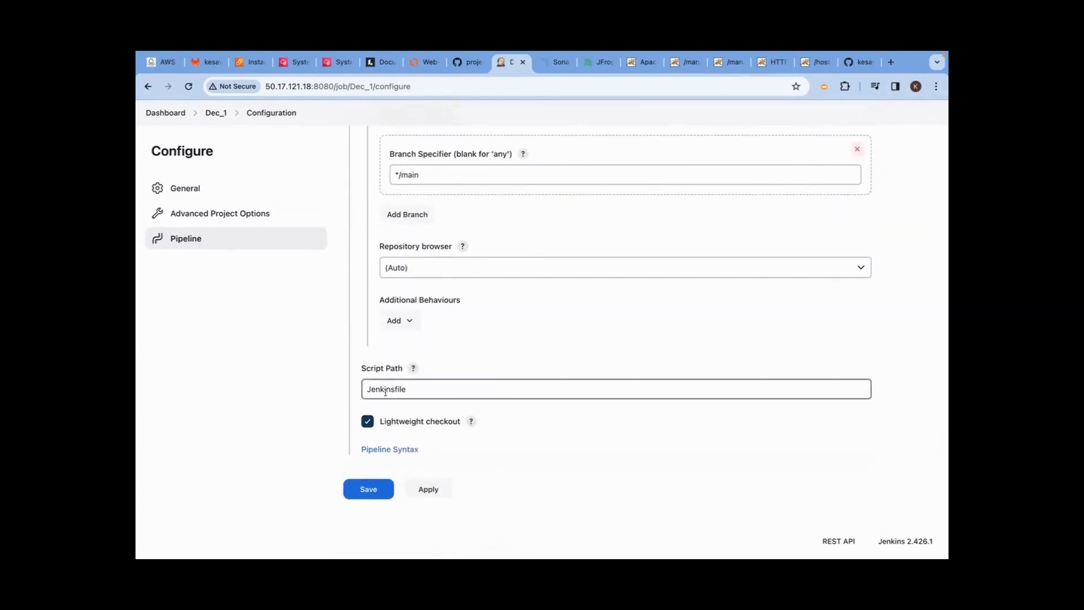
click(369, 489)
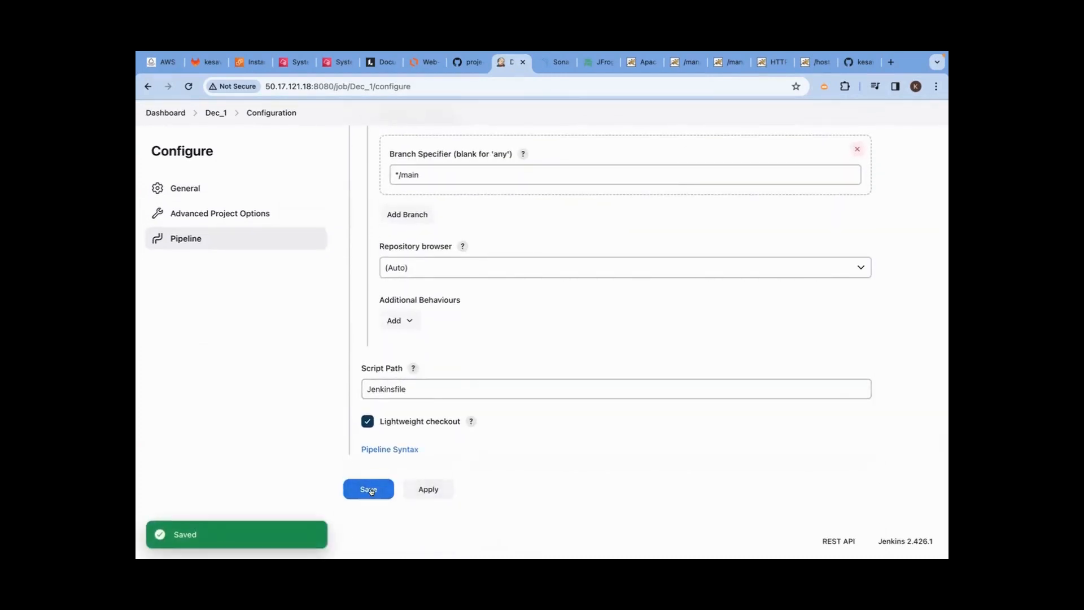
click(368, 489)
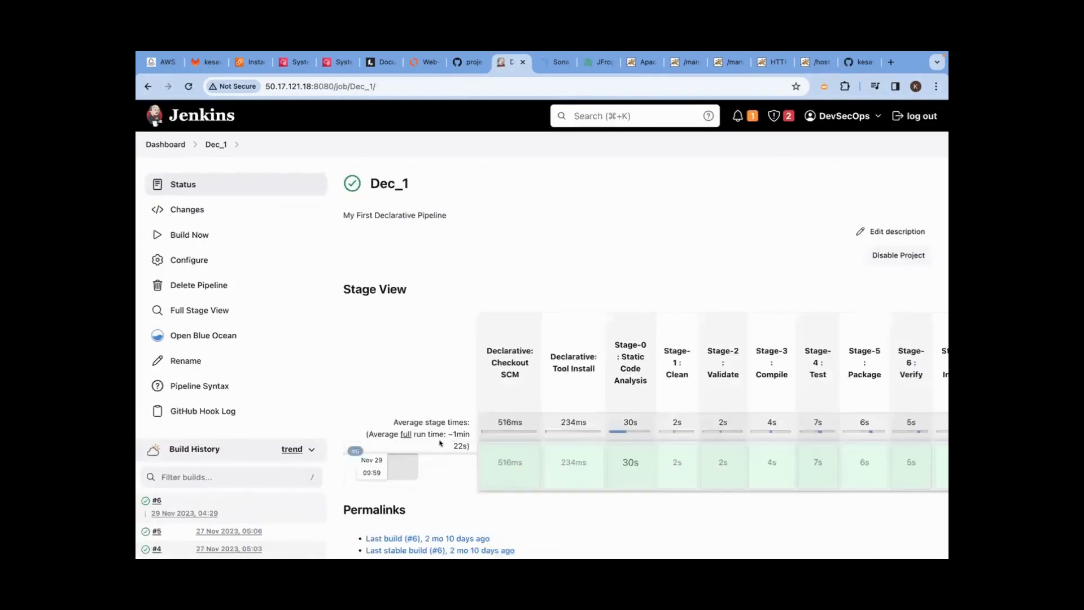
mouse_move(402, 467)
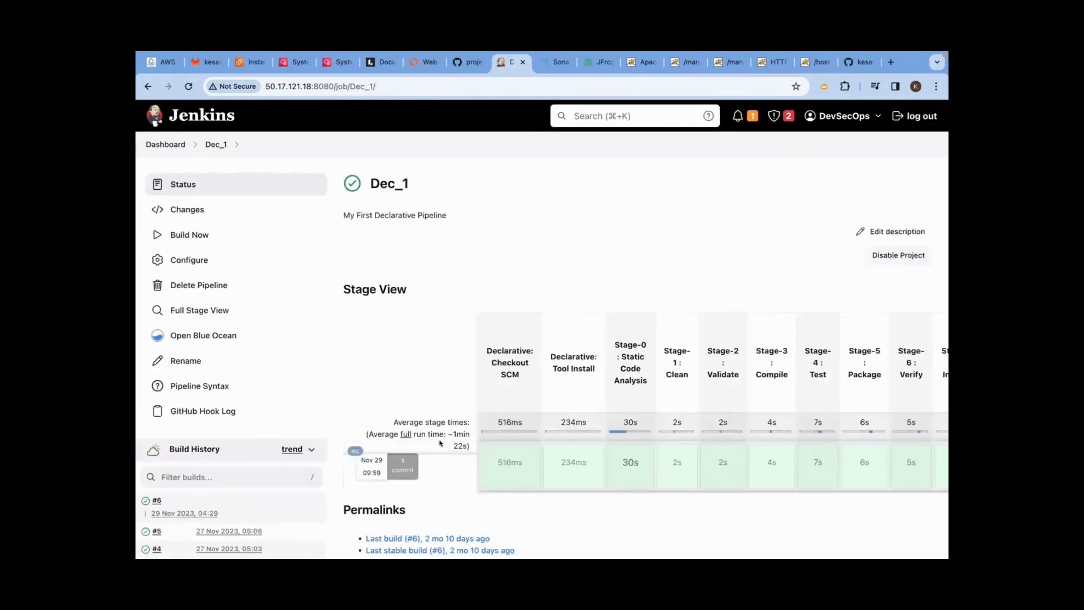
mouse_move(402, 127)
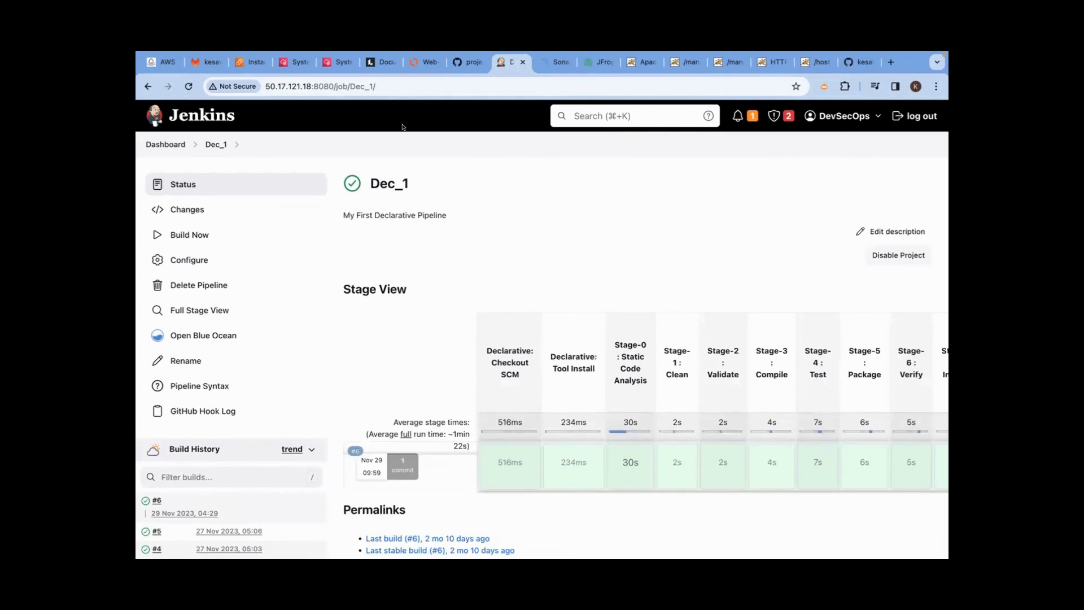
mouse_move(493, 119)
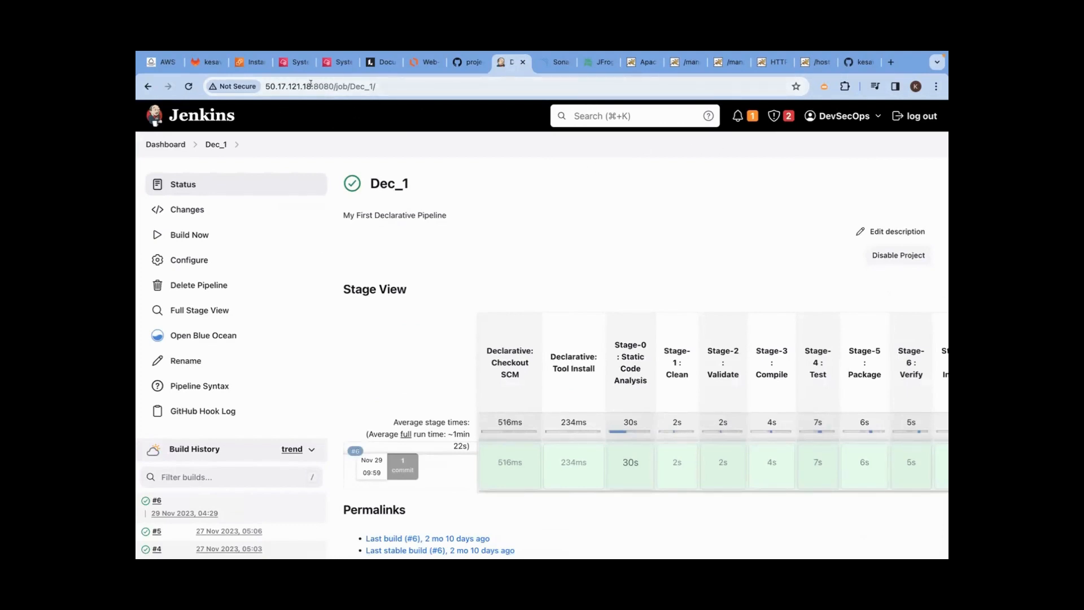
click(318, 86)
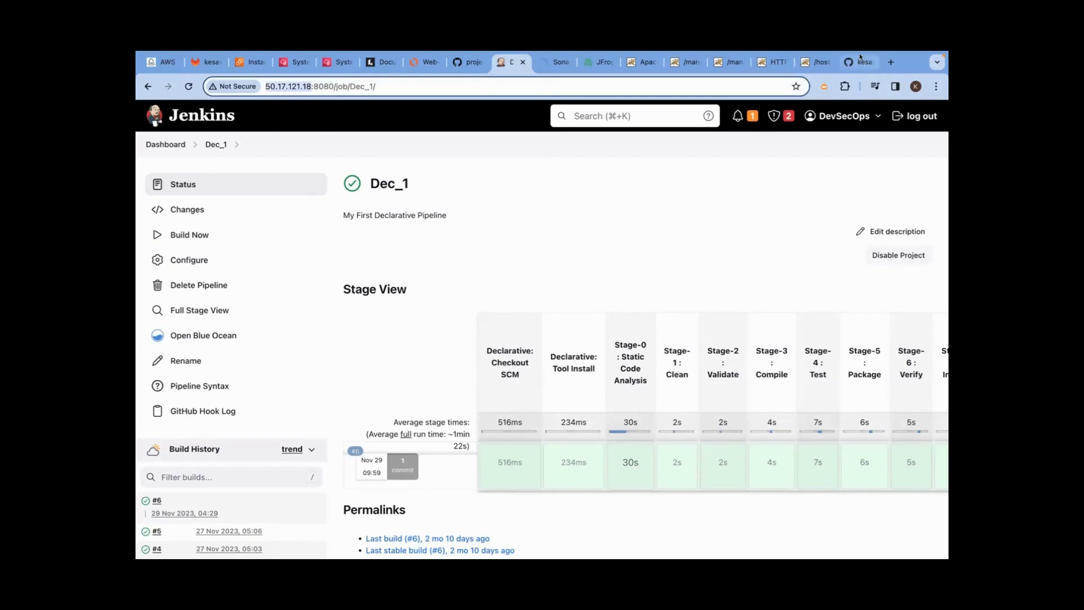
click(860, 61)
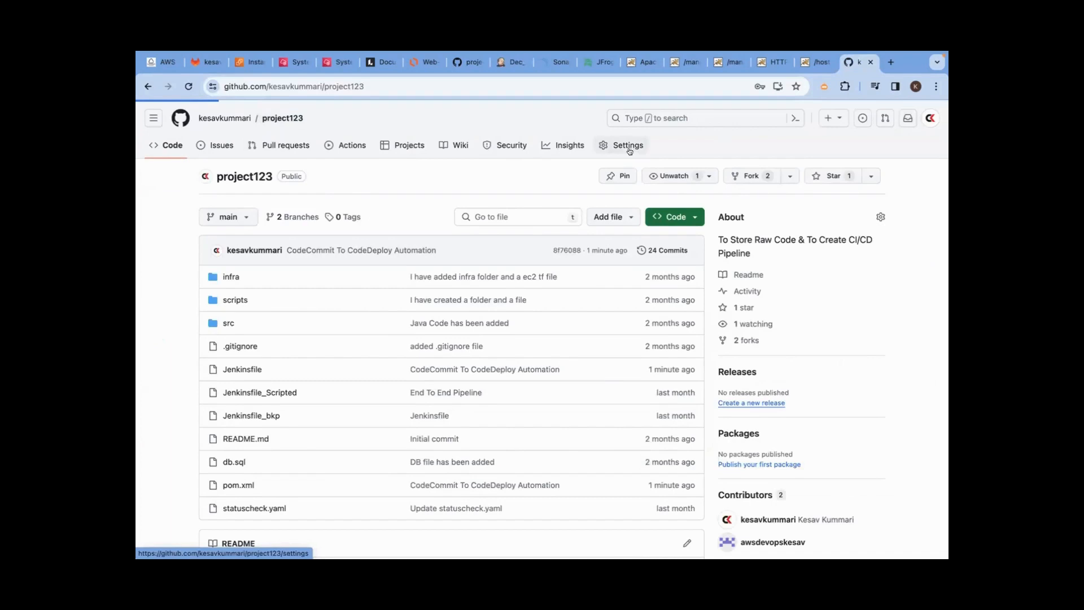
click(628, 145)
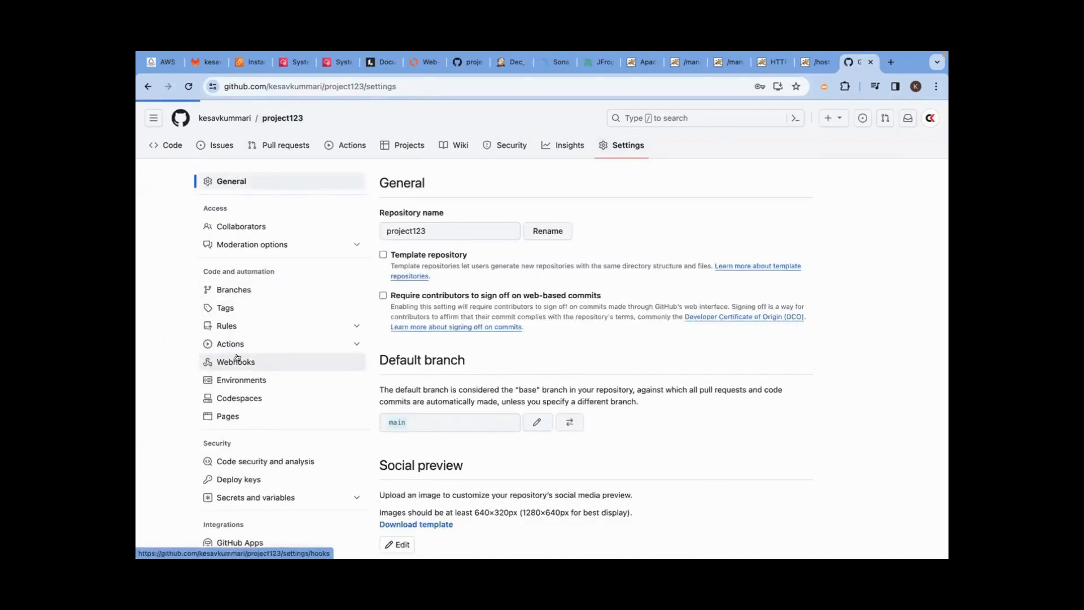
click(235, 362)
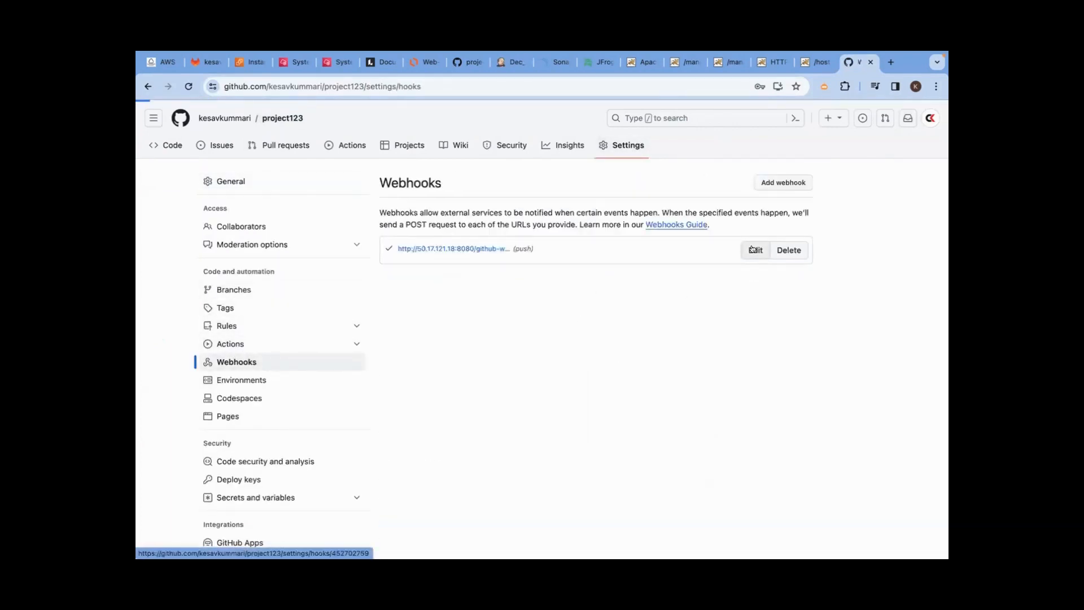
click(755, 251)
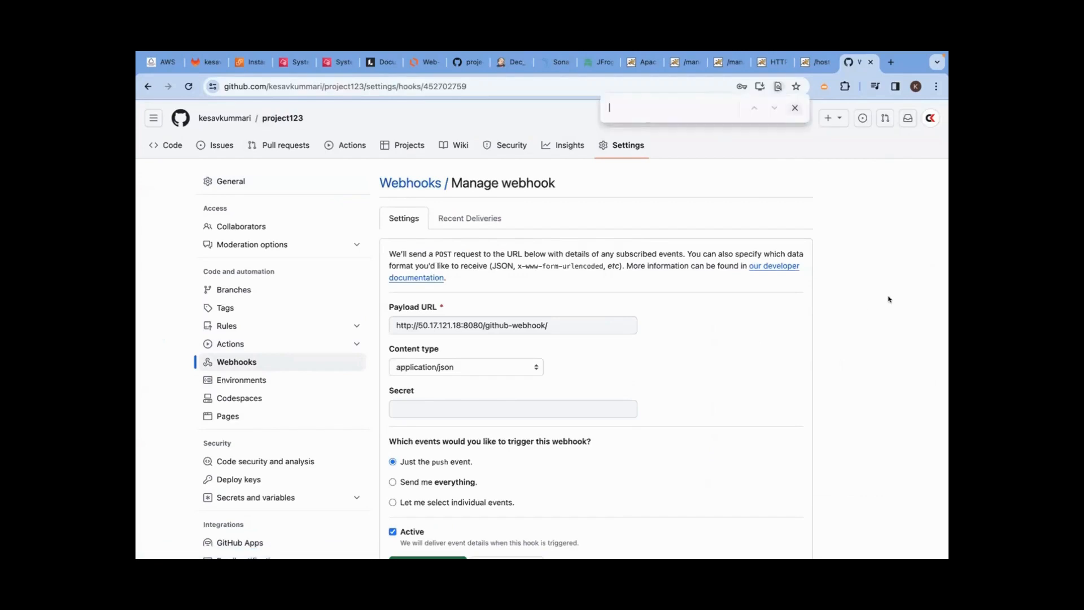
text(http://50.17.121.18)
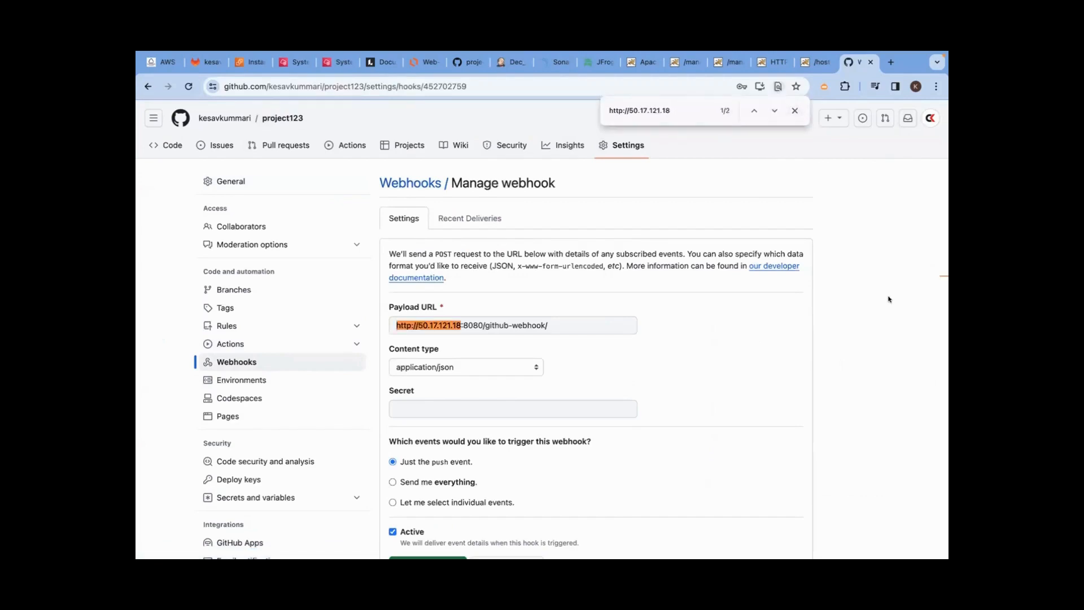
scroll(down, 3)
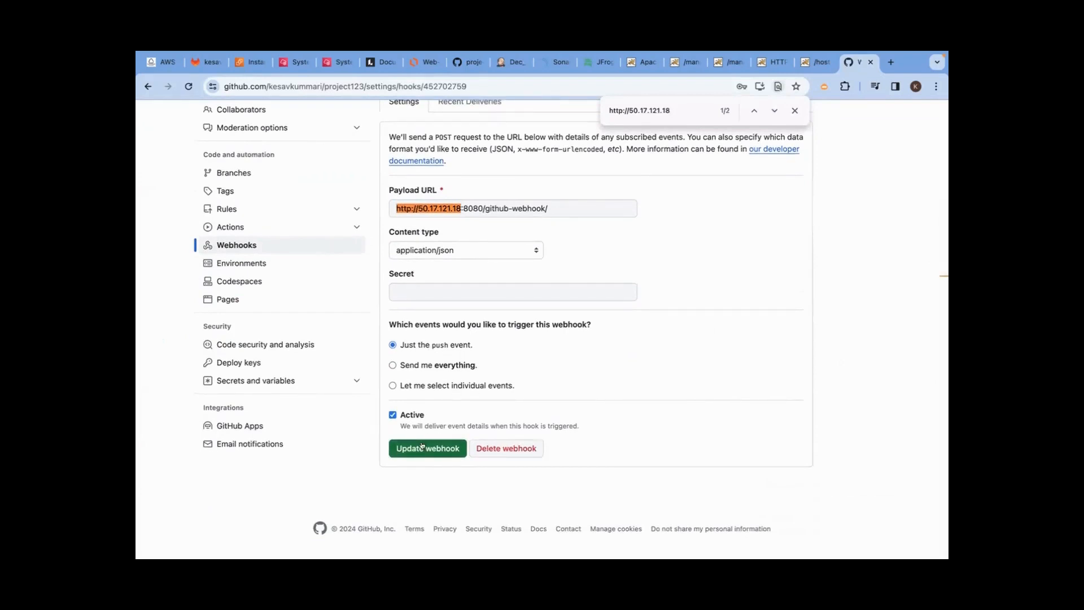
scroll(up, 3)
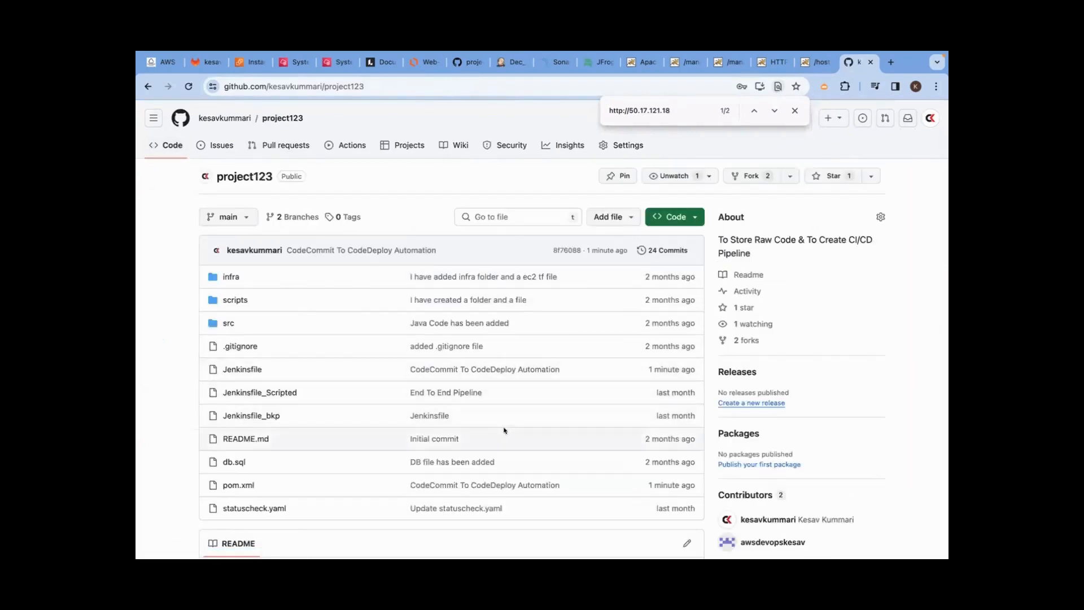
click(505, 62)
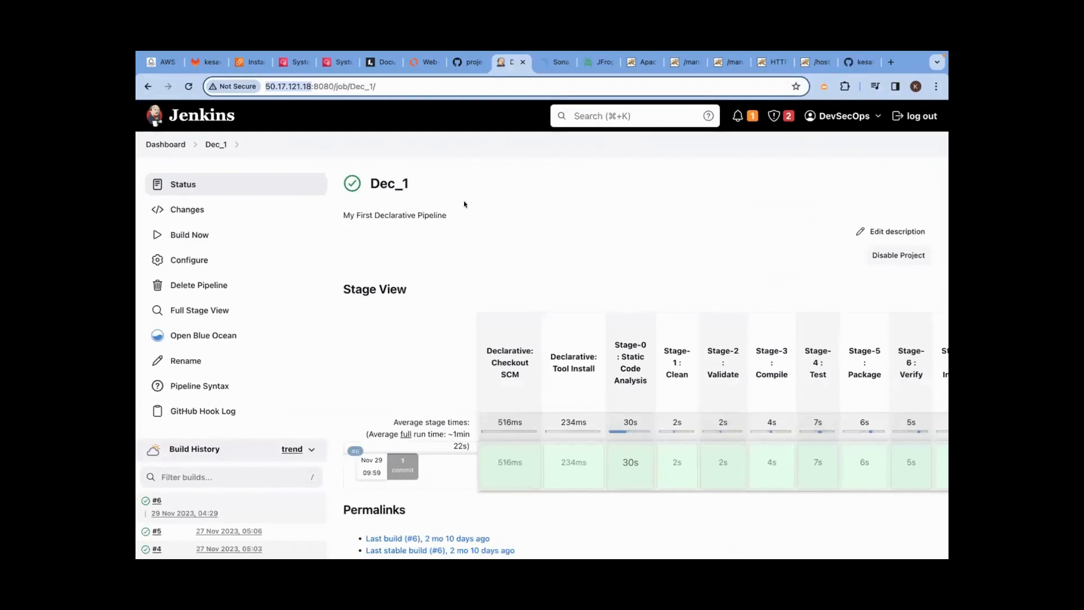
mouse_move(462, 62)
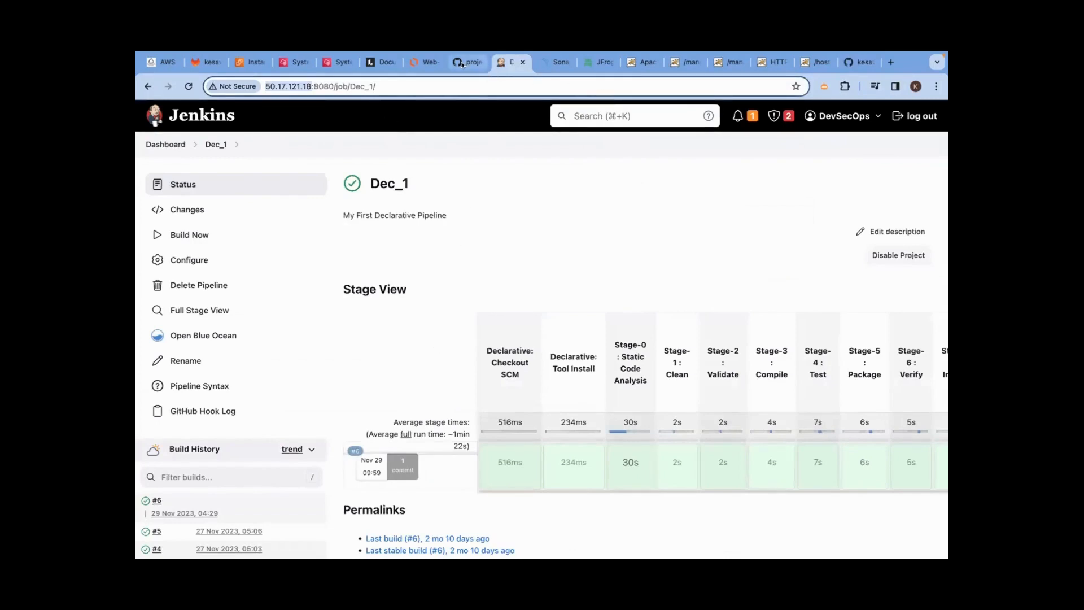
click(467, 62)
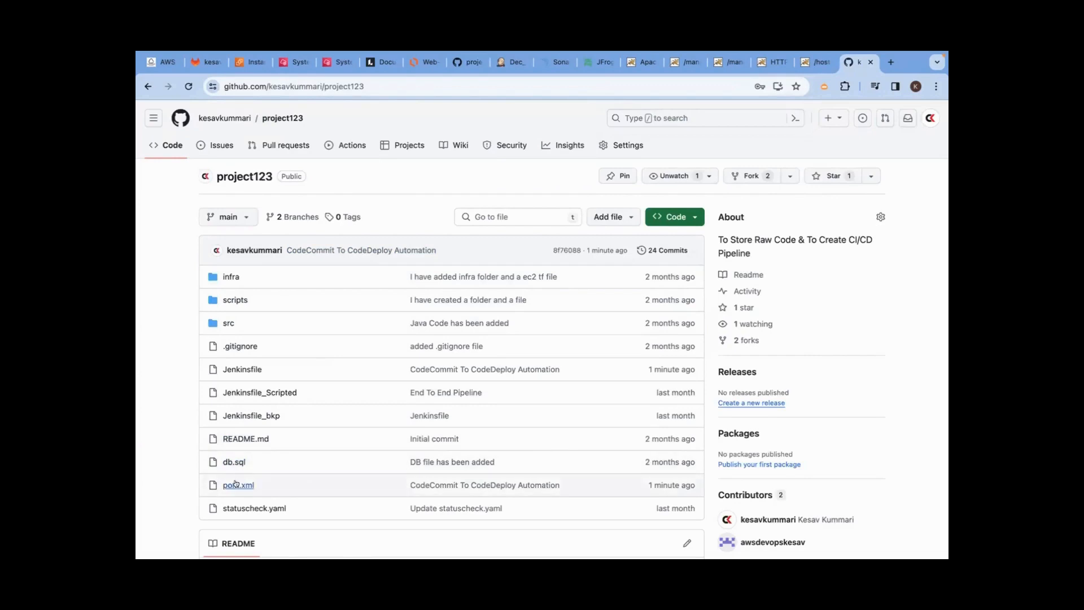
- Edit pom.xml's version from 3.6.4 to 3.3.6 and commit directly to main
click(238, 485)
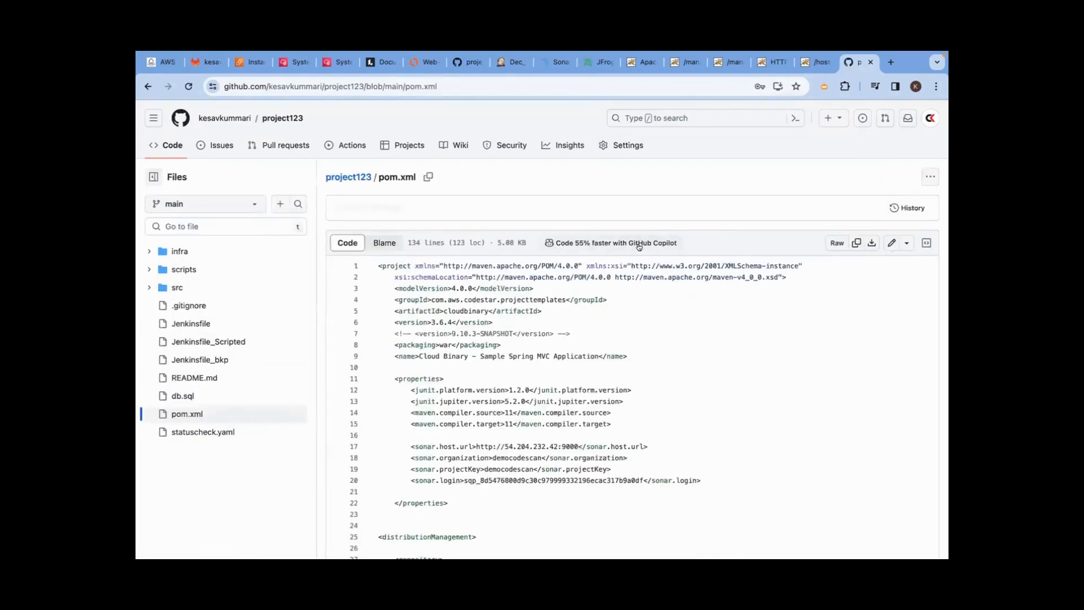
click(891, 243)
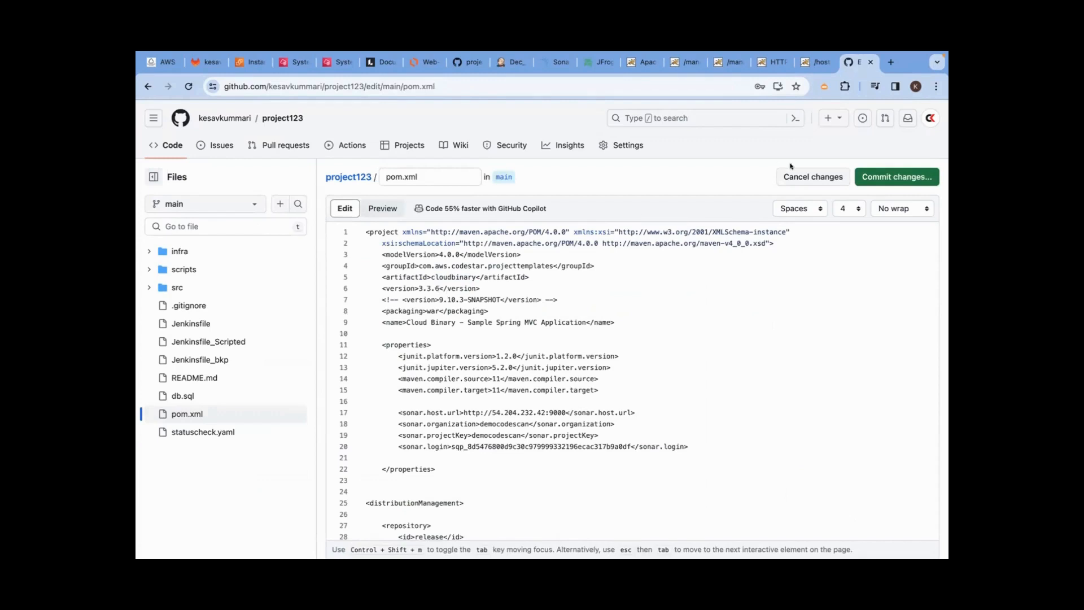
click(897, 176)
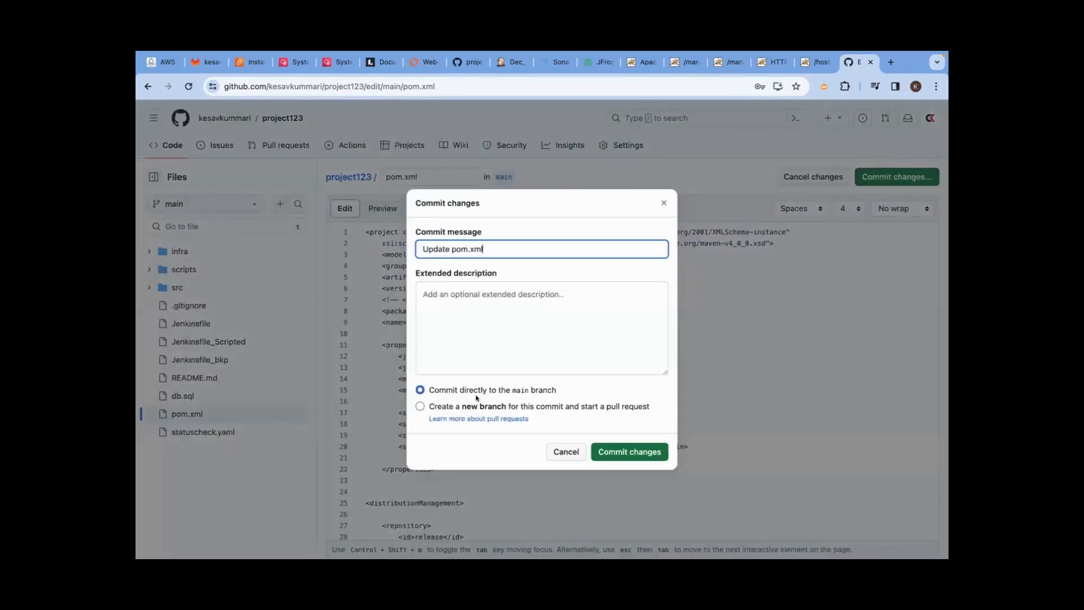
click(630, 452)
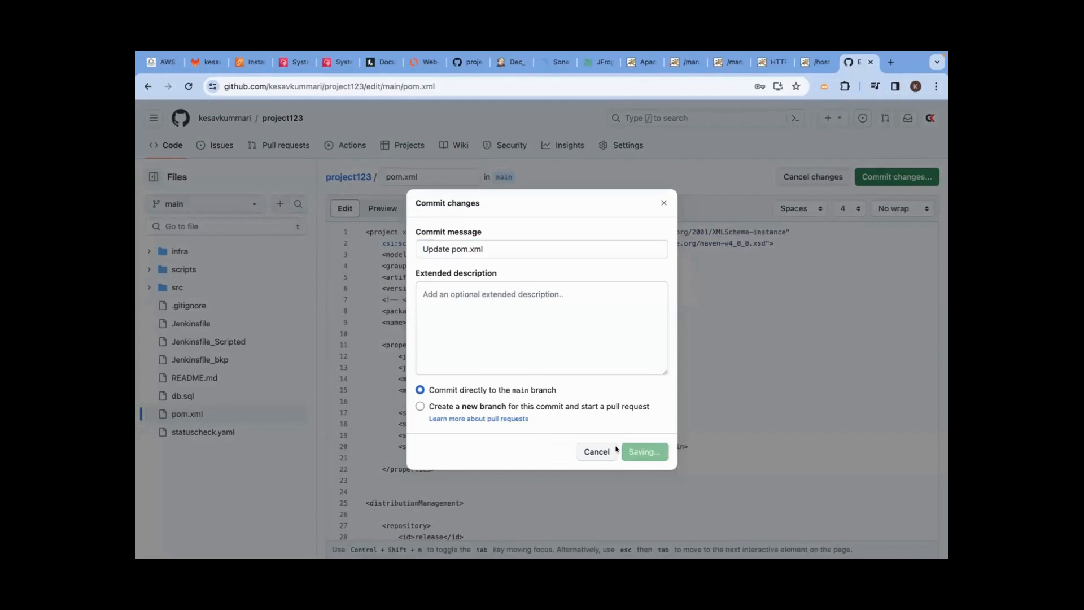
click(645, 452)
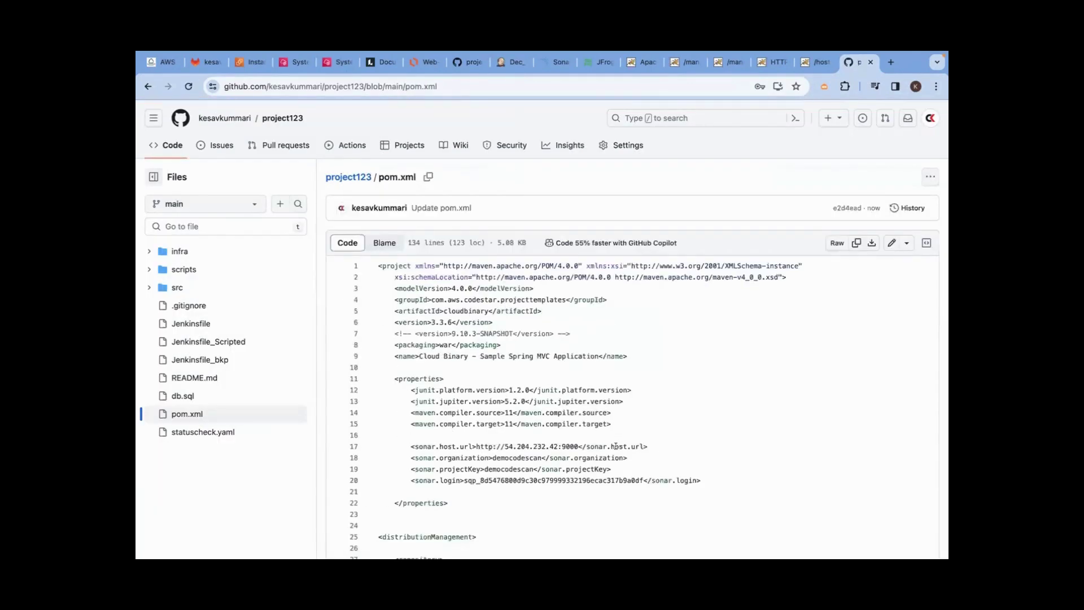
mouse_move(404, 186)
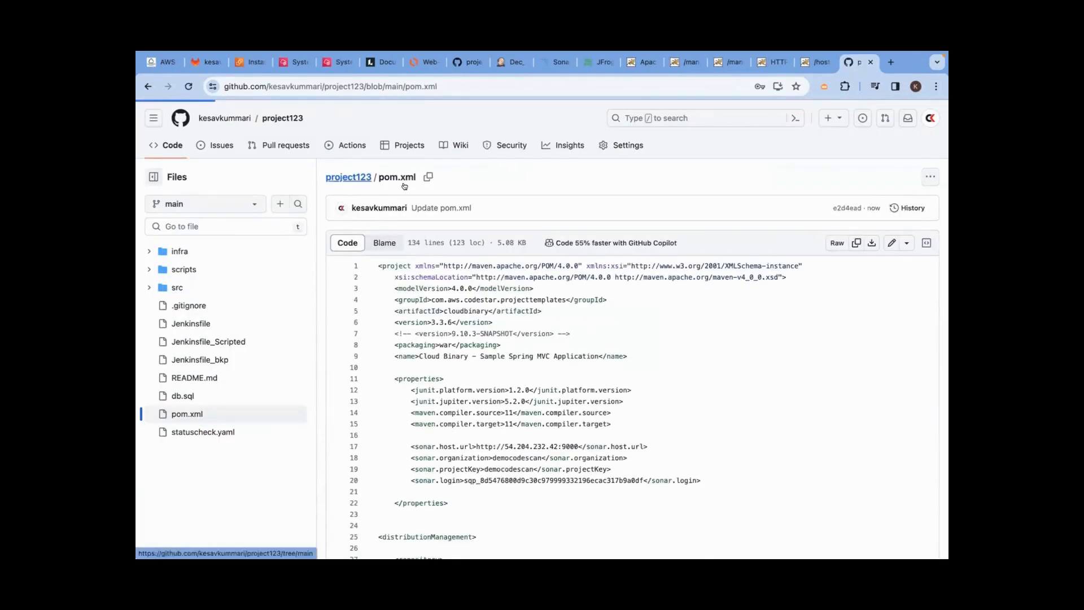
click(348, 177)
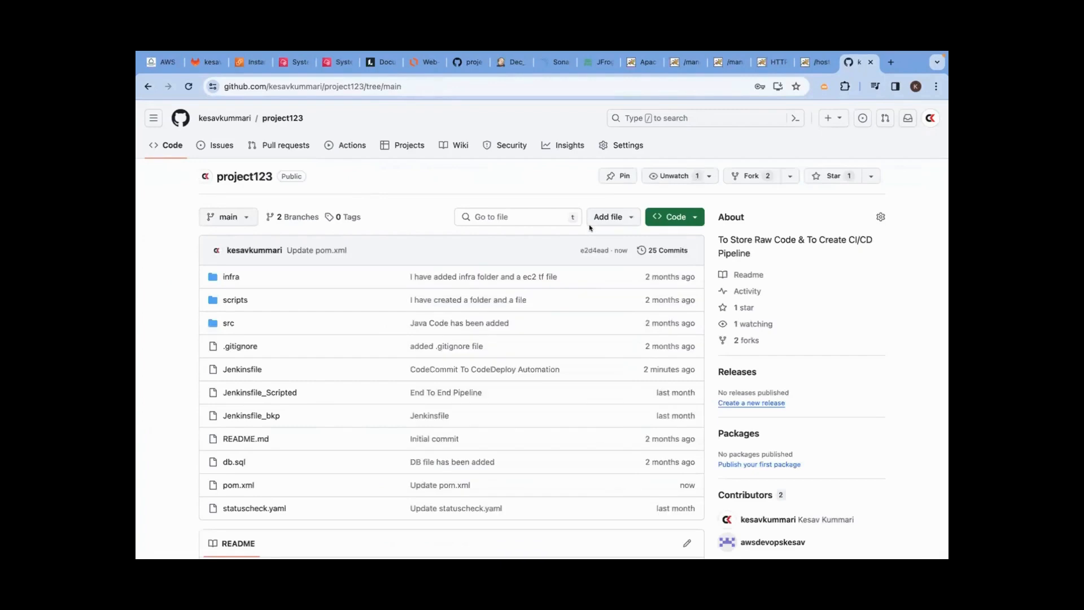
- Start a new Dec_1 build from the Dec_1 pipeline page
click(508, 62)
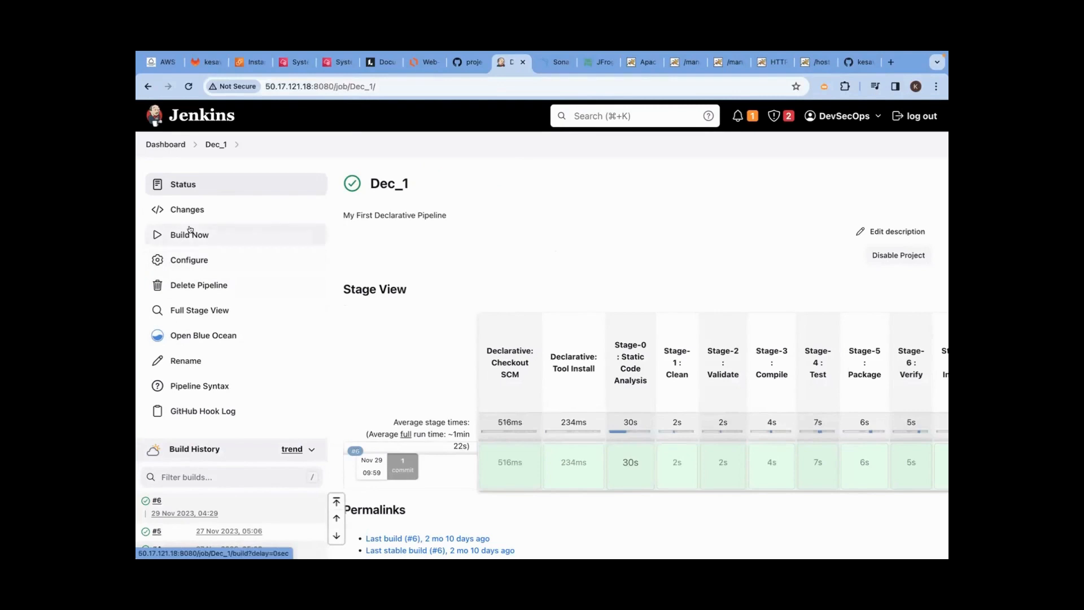
click(190, 234)
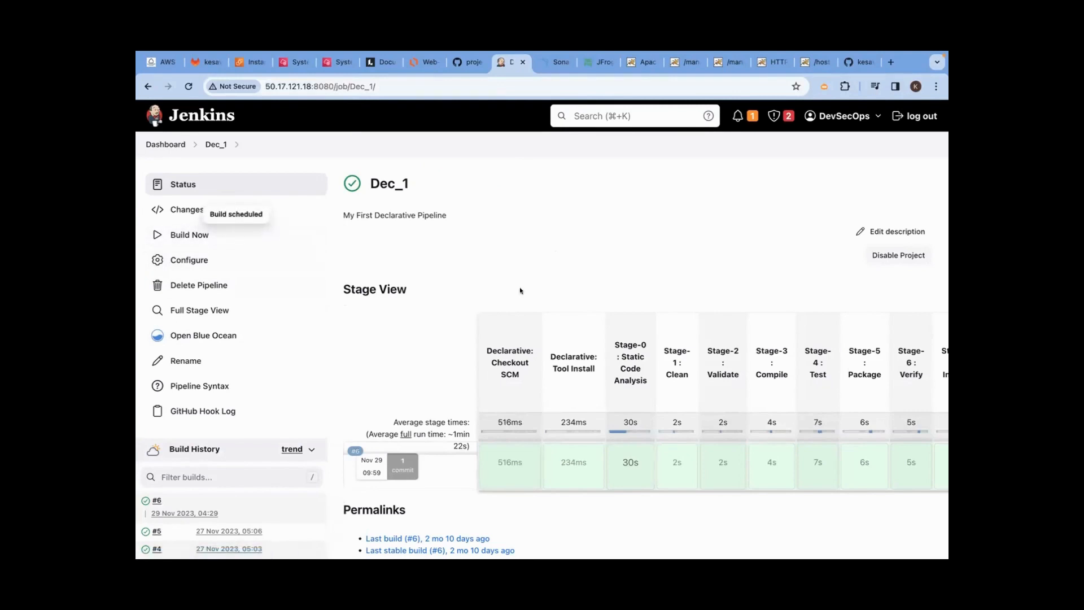
click(189, 235)
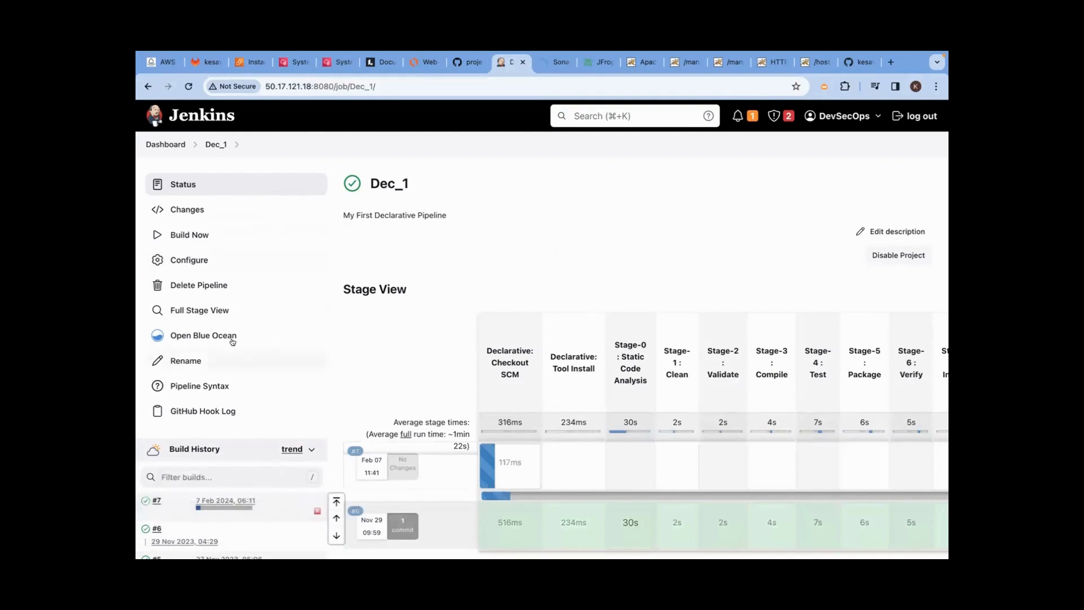
- Open Blue Ocean in a new tab to view run #7 in the activity list
right_click(203, 336)
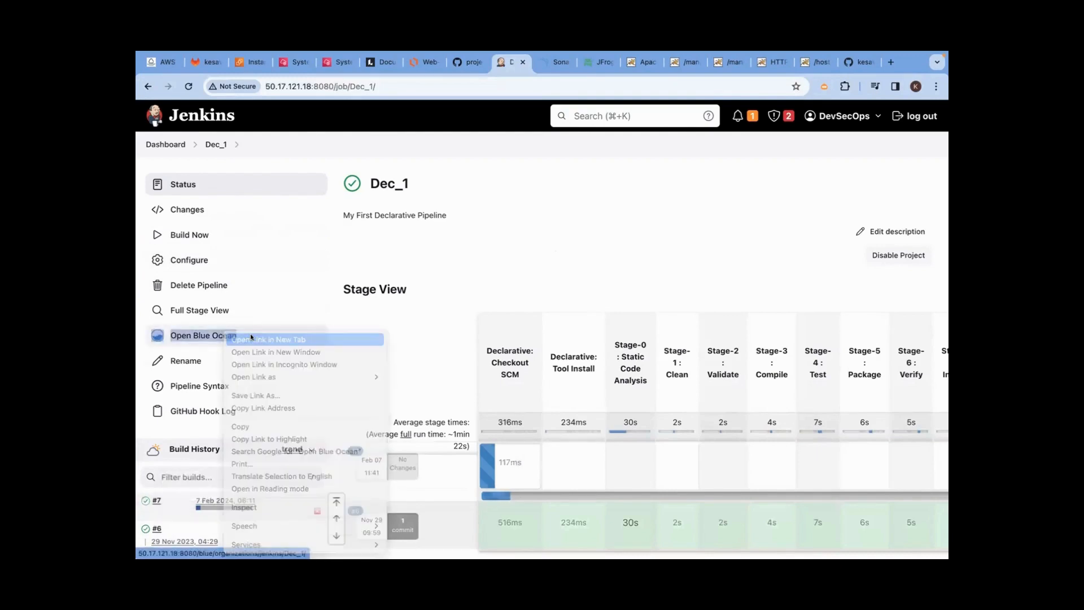
click(268, 340)
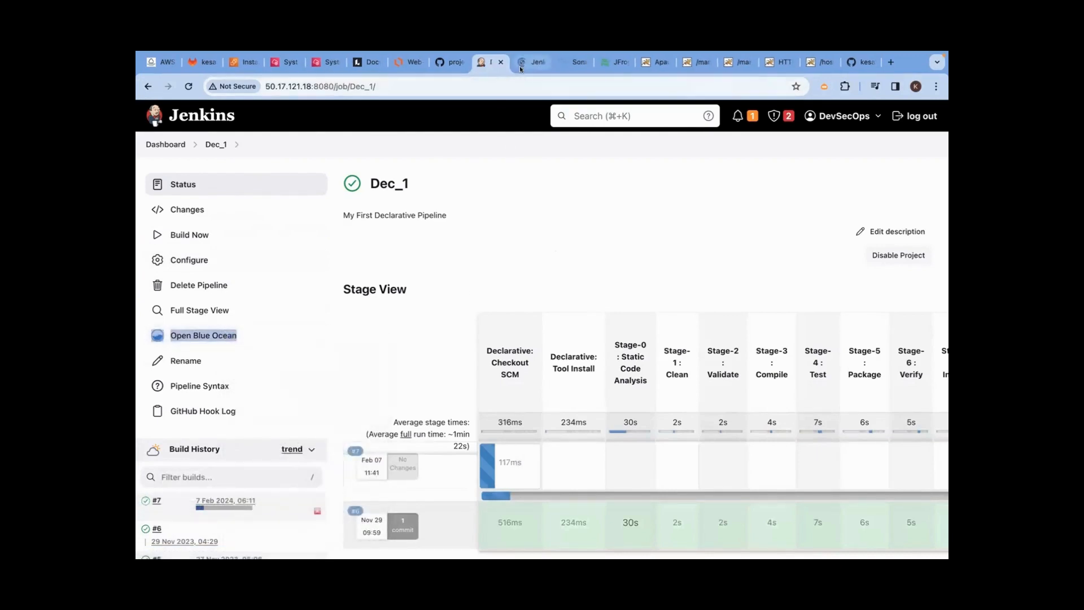
click(203, 334)
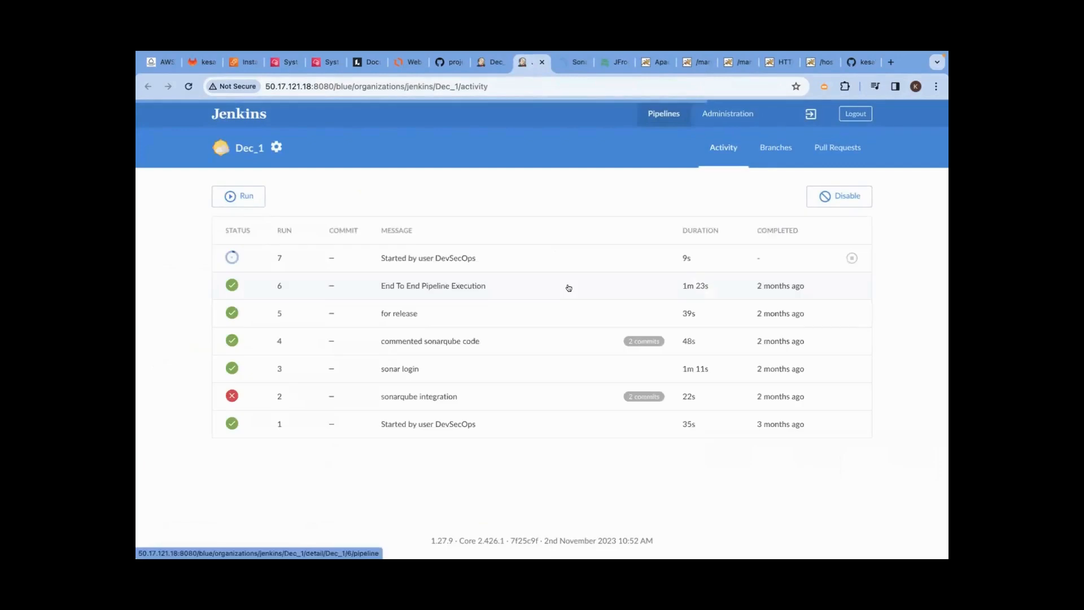